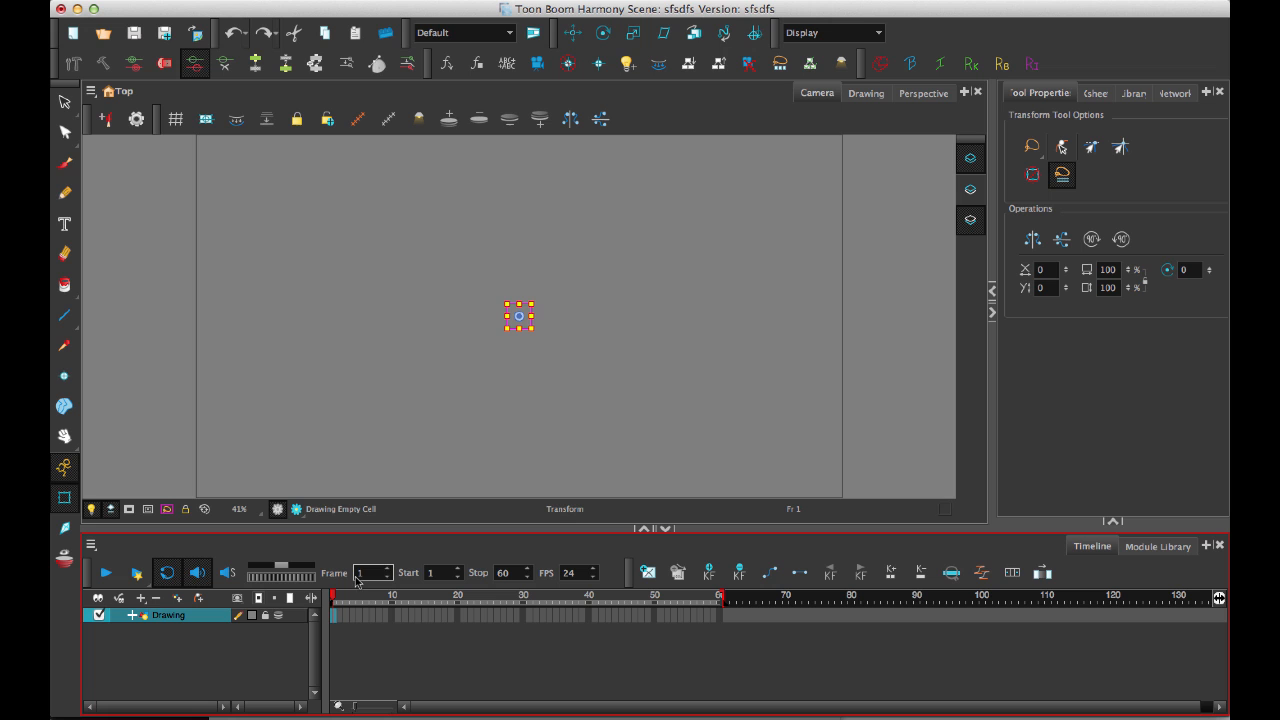
Brush a 2 and further numerals as separate drawings on frames along the Drawing layer.
left_click(64, 162)
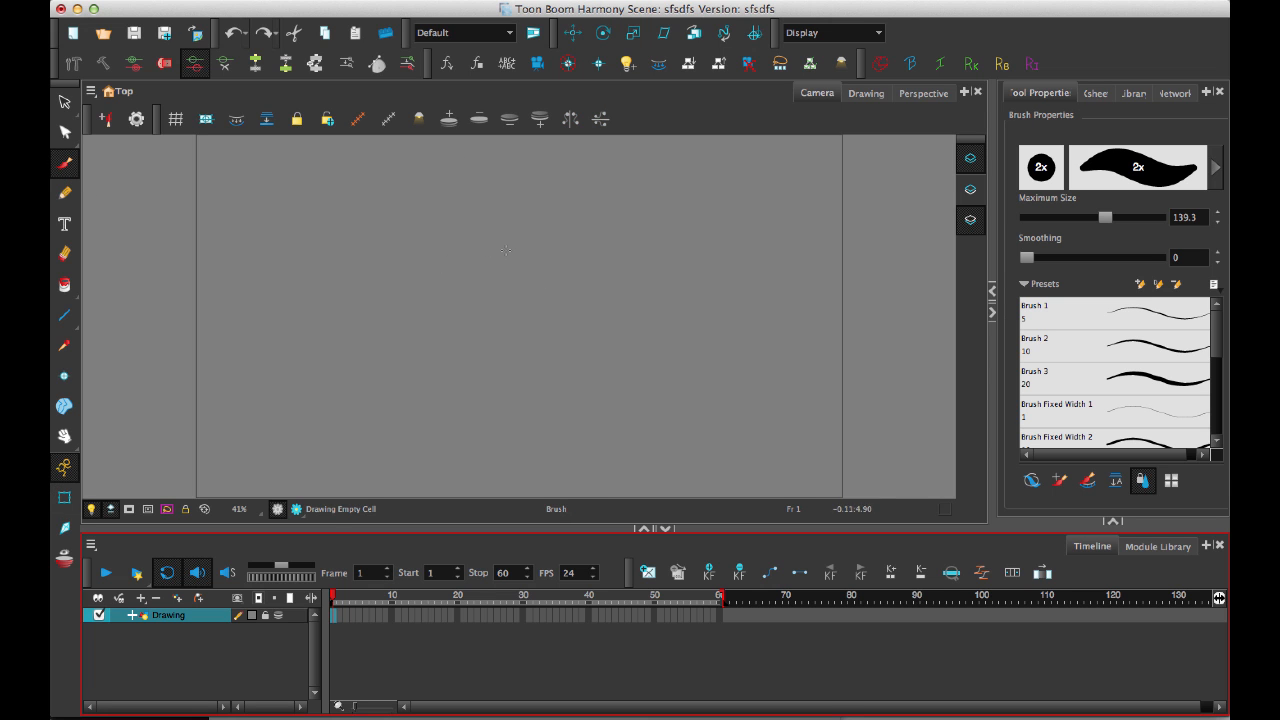
left_click_drag(470, 190, 480, 376)
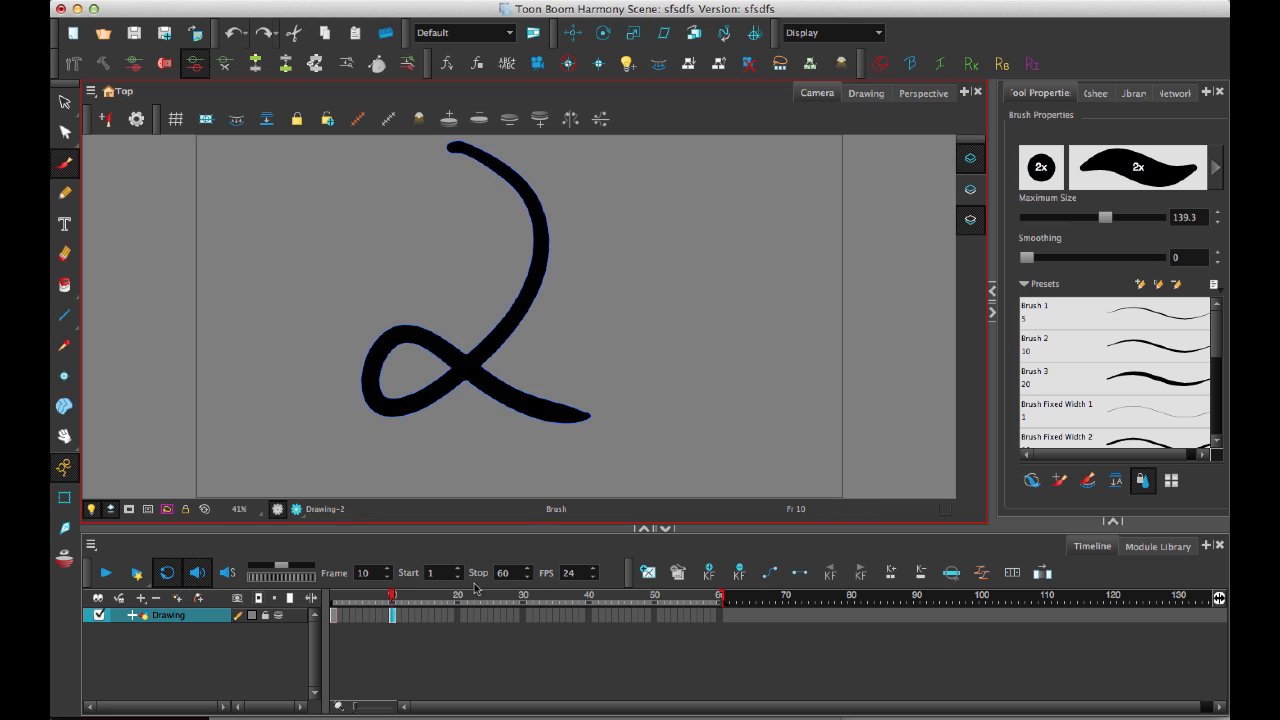
left_click(458, 596)
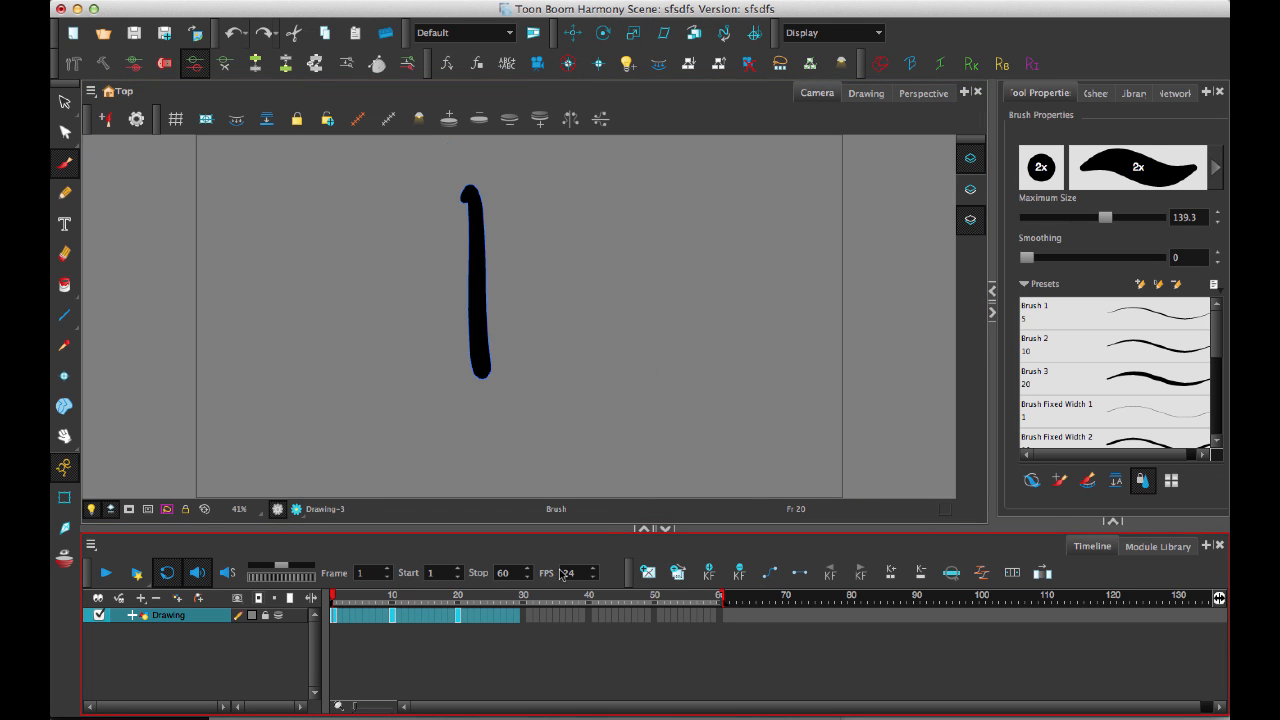
left_click(652, 420)
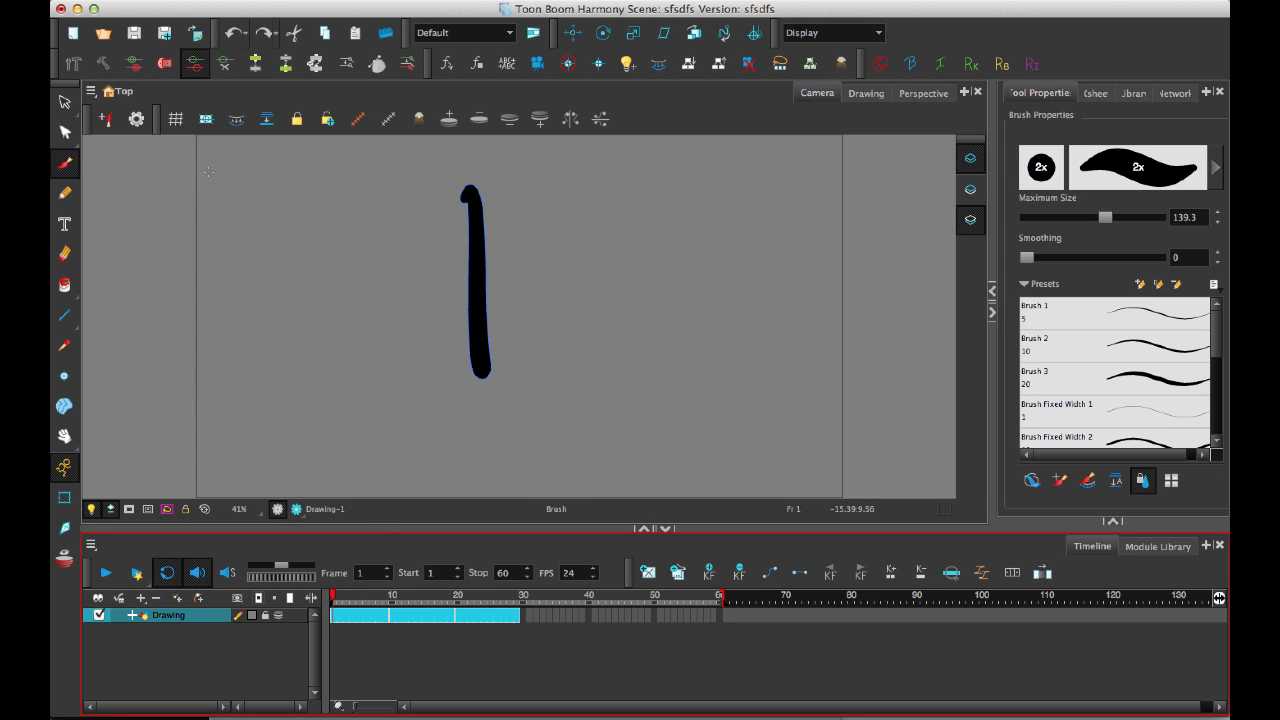
Add vector layer Drawing_1 and brush letters beside the numbers on matching frames.
left_click(140, 598)
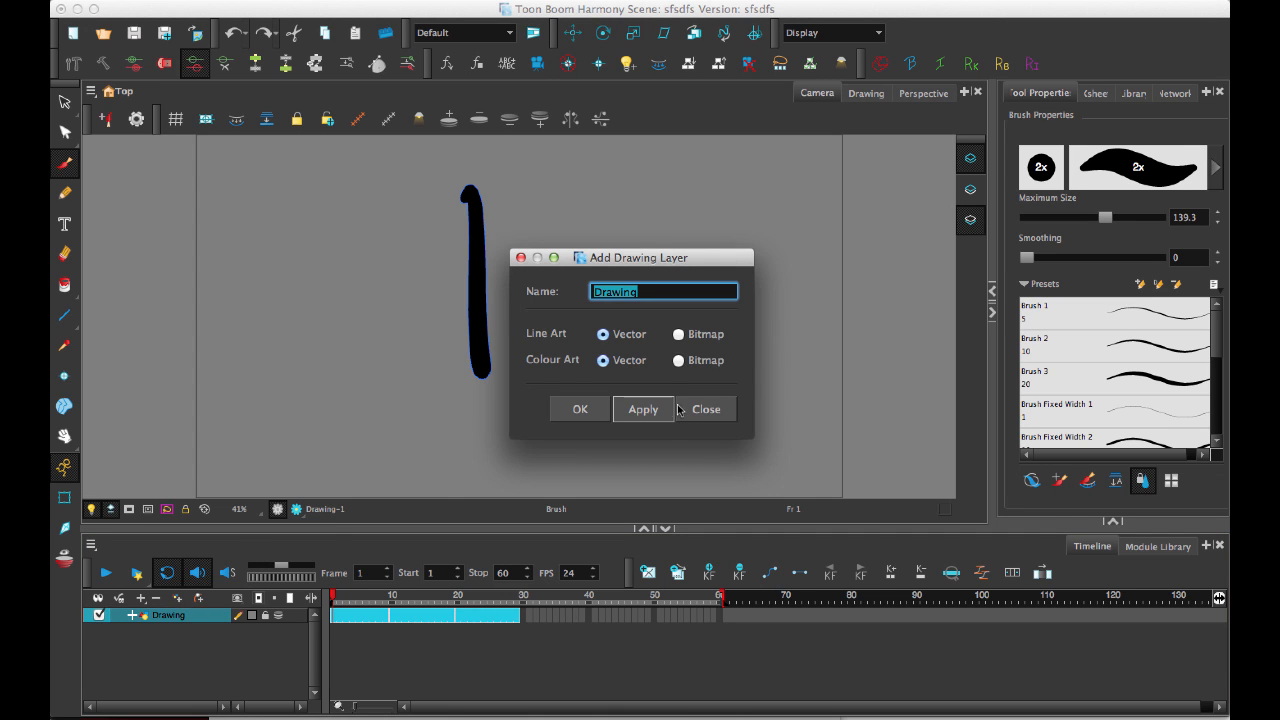
left_click(642, 408)
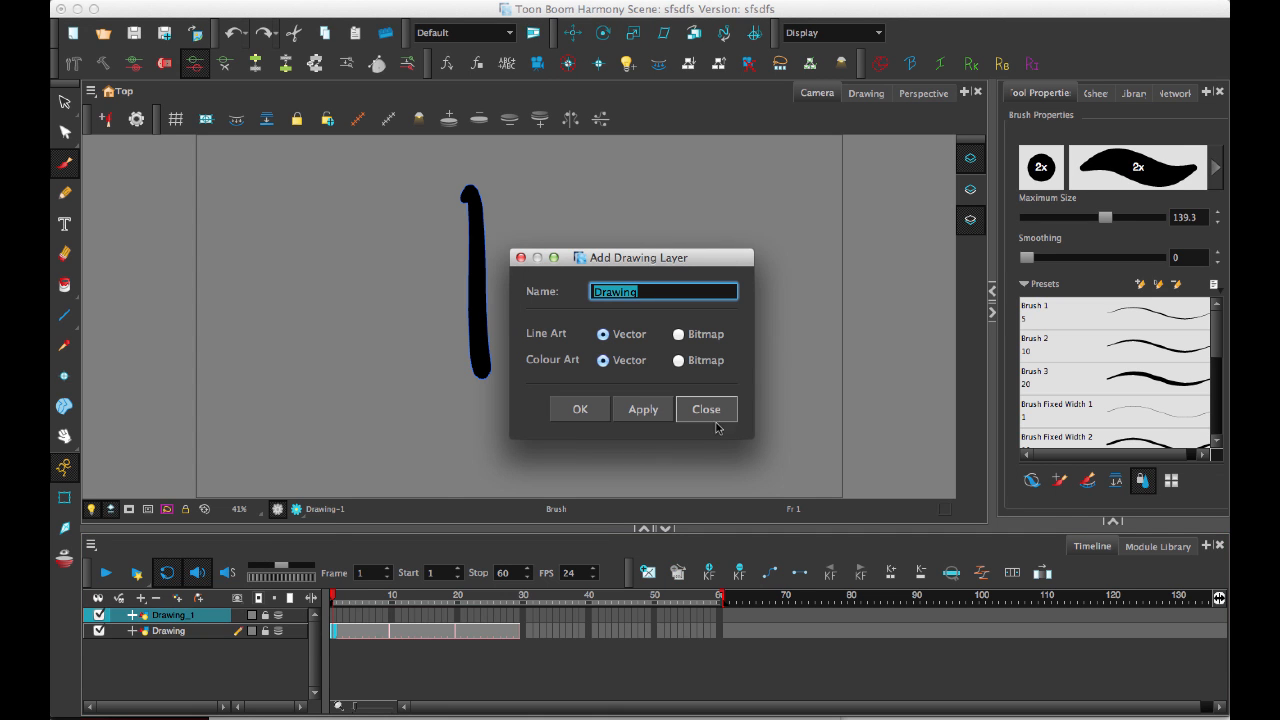
left_click(706, 408)
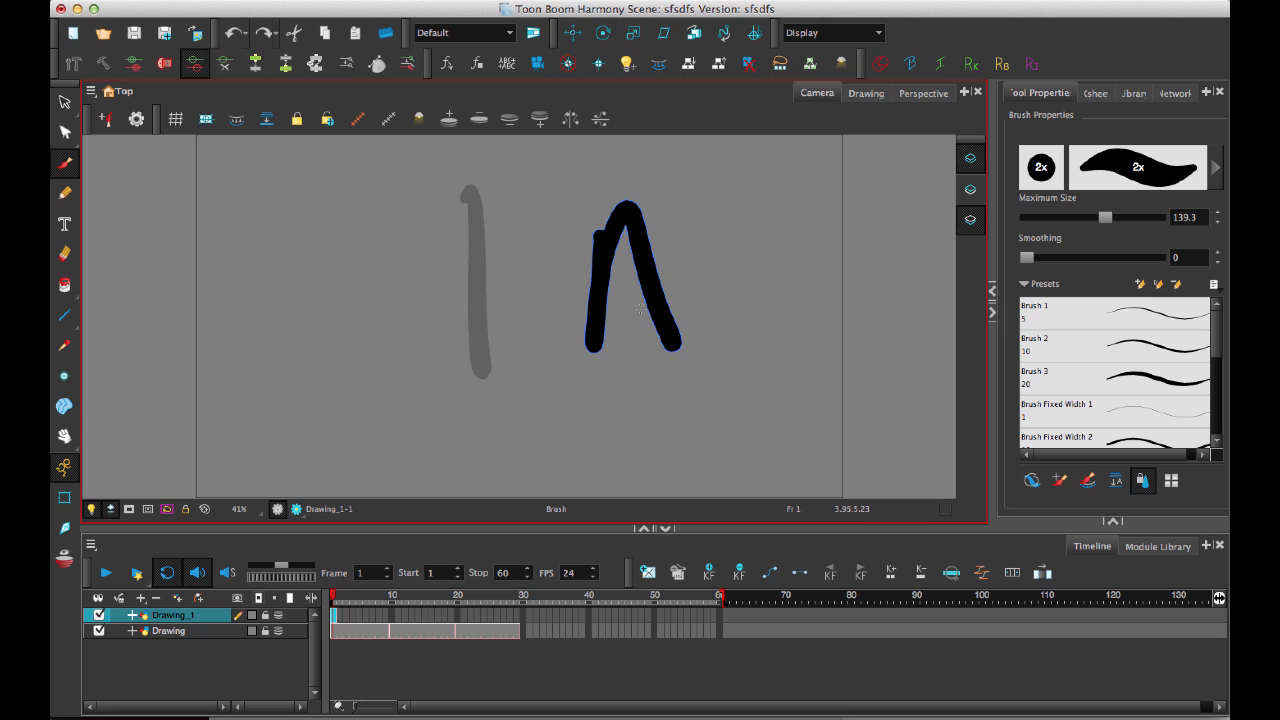
left_click_drag(584, 310, 676, 310)
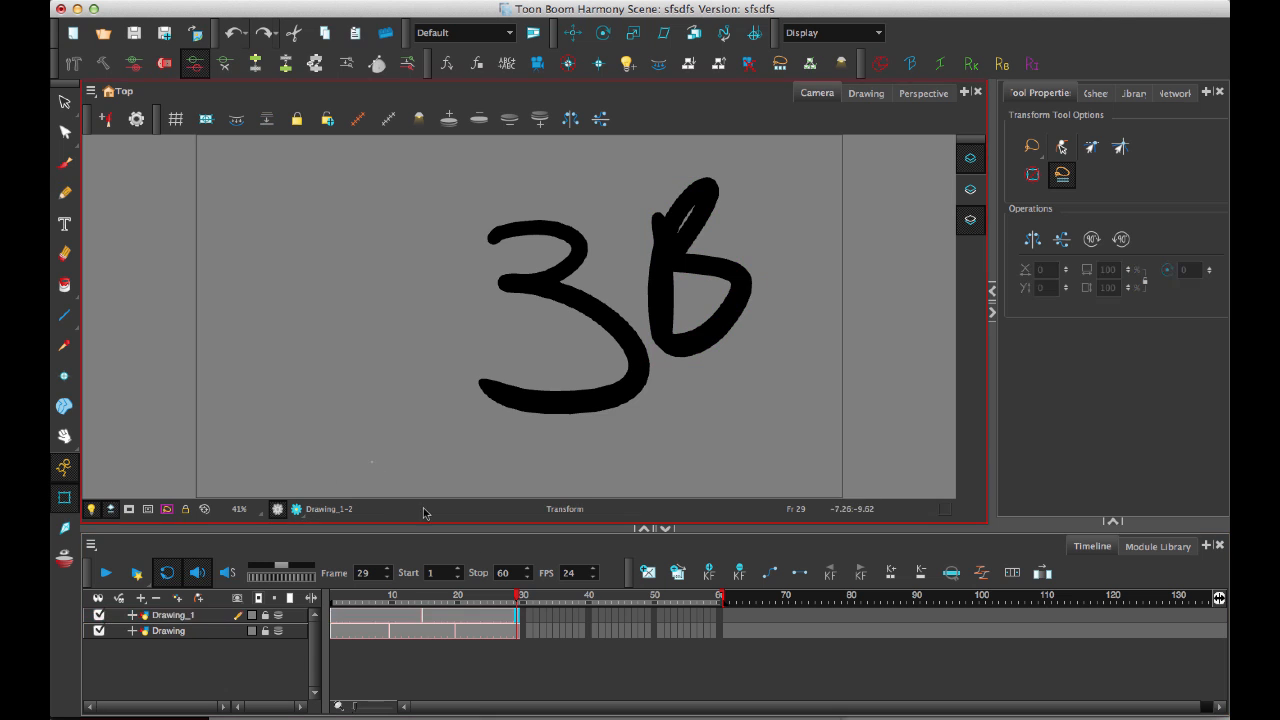
left_click(512, 596)
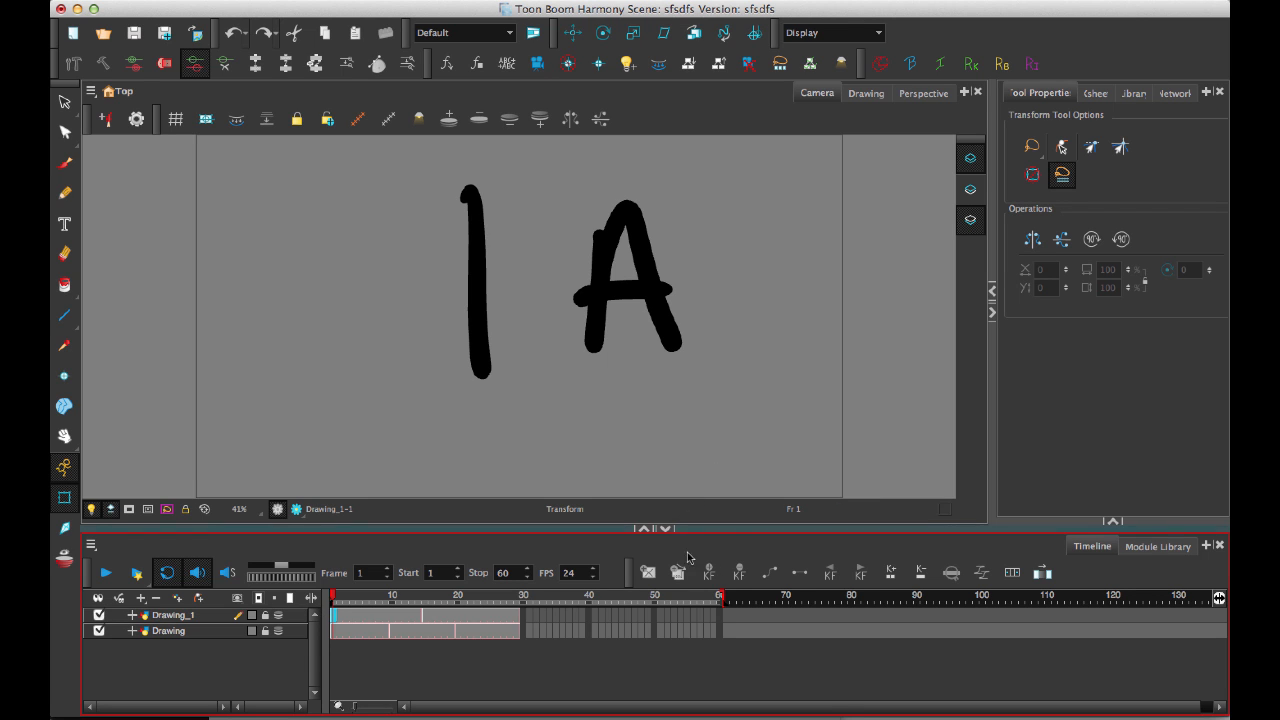
mouse_move(454, 370)
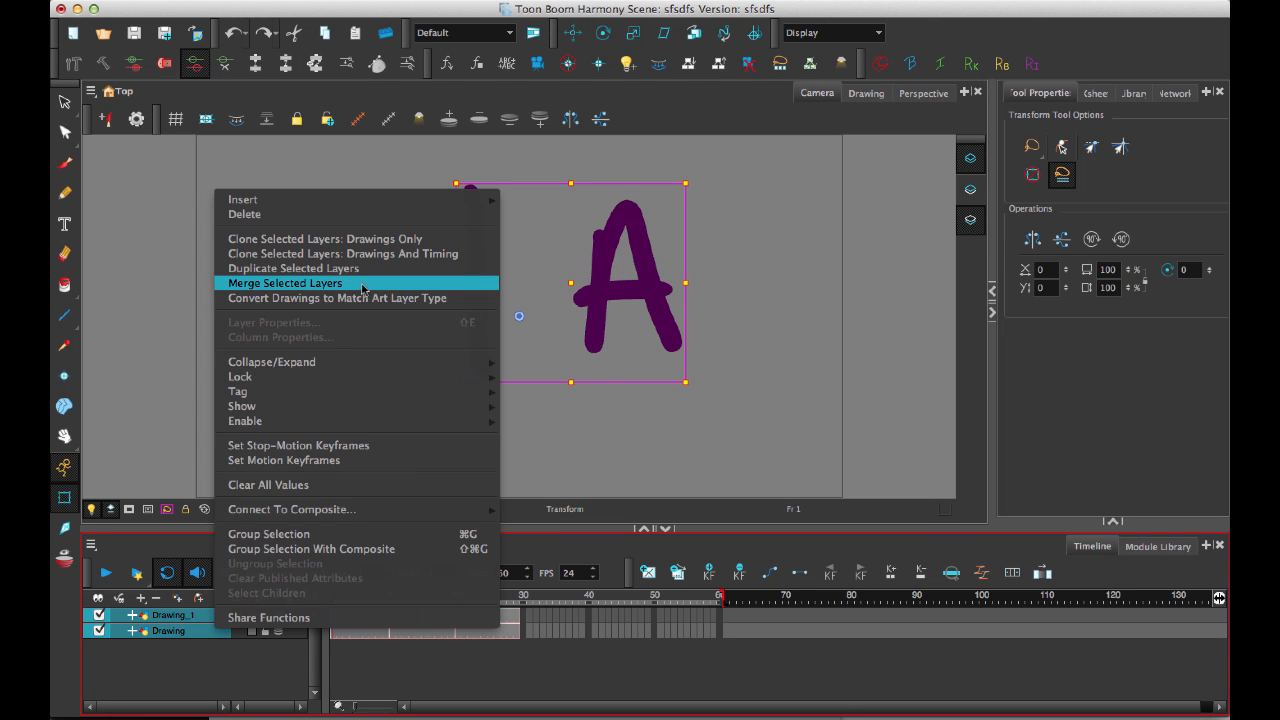
left_click(284, 284)
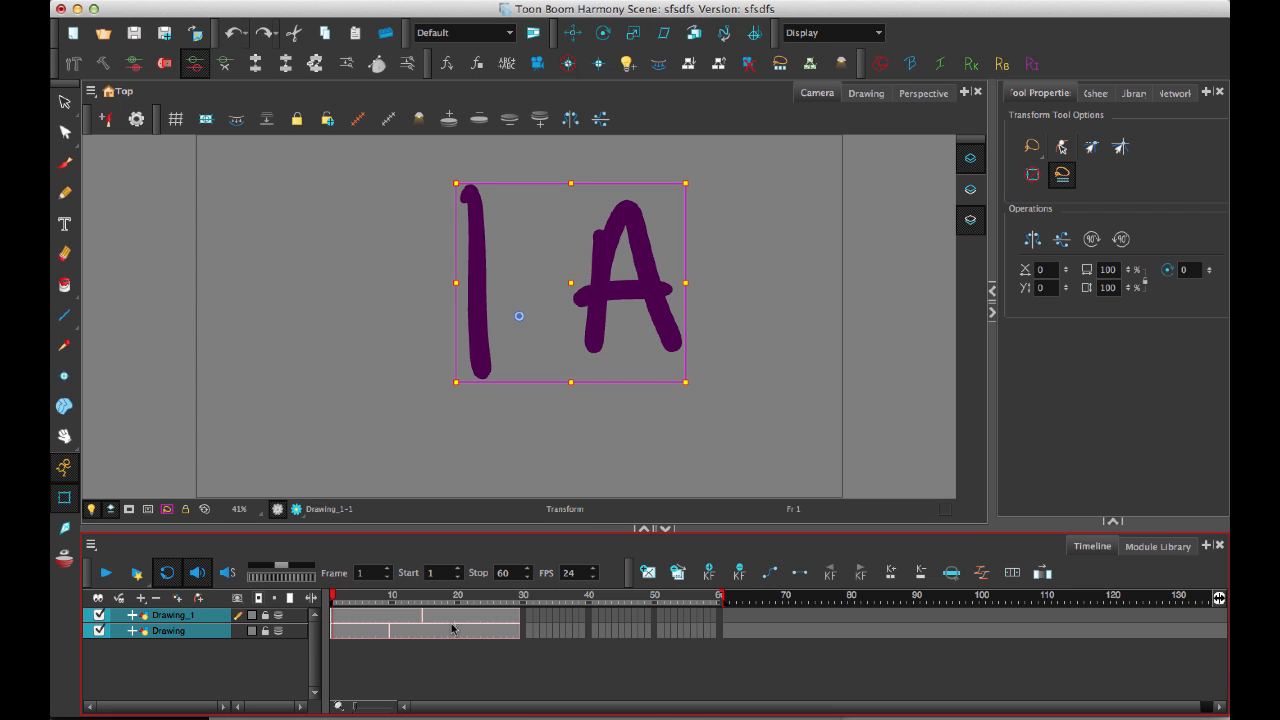
mouse_move(404, 642)
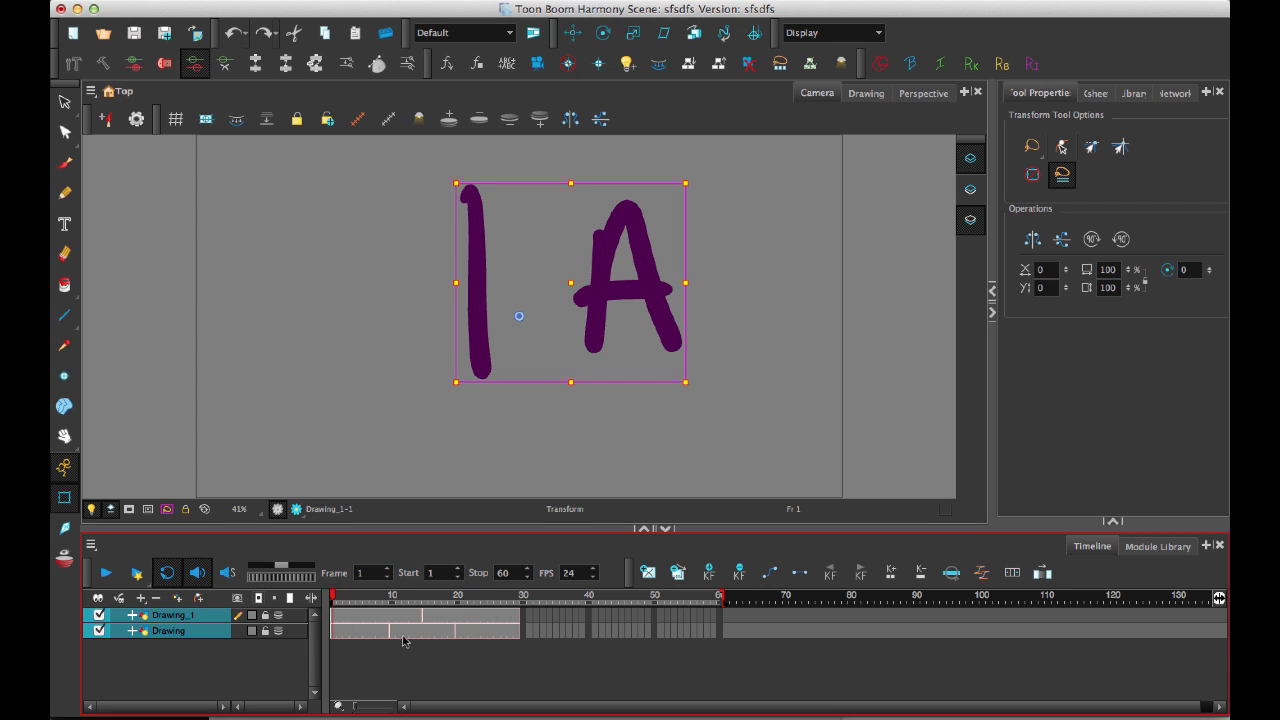
left_click(568, 596)
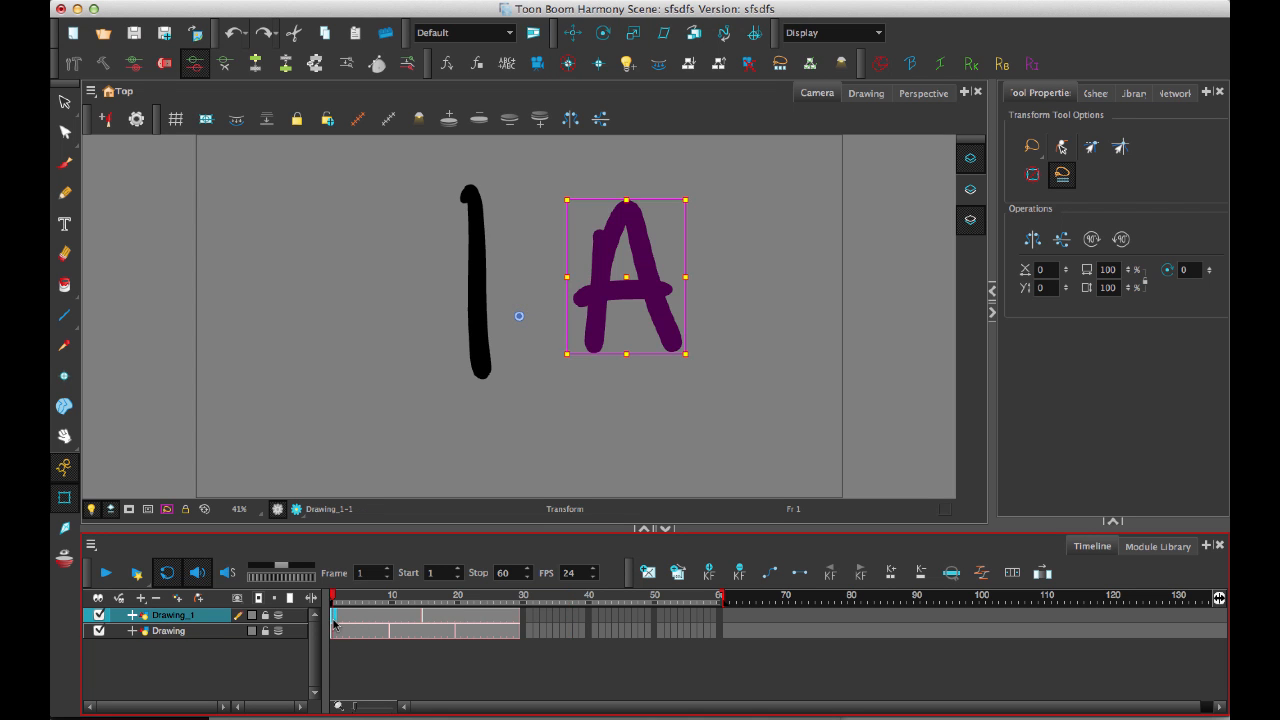
Merge the frame-1 cells so the 1 and A become one drawing on a single layer.
right_click(336, 632)
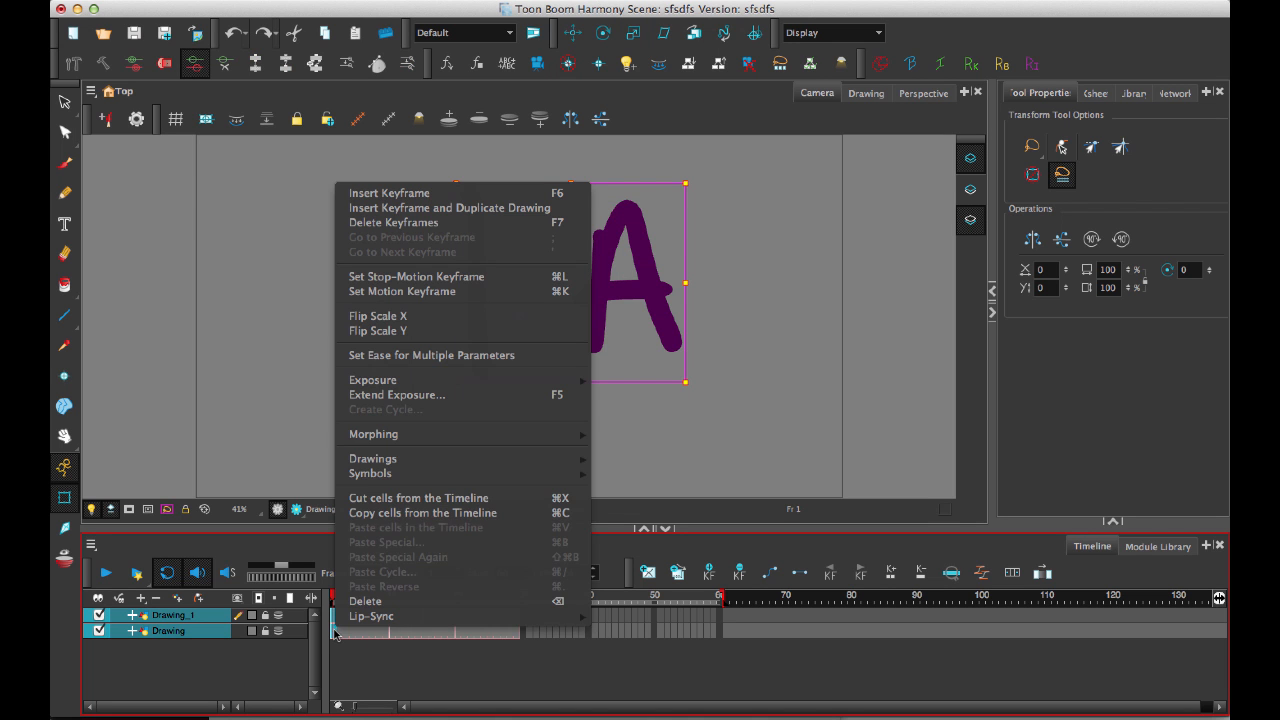
mouse_move(372, 458)
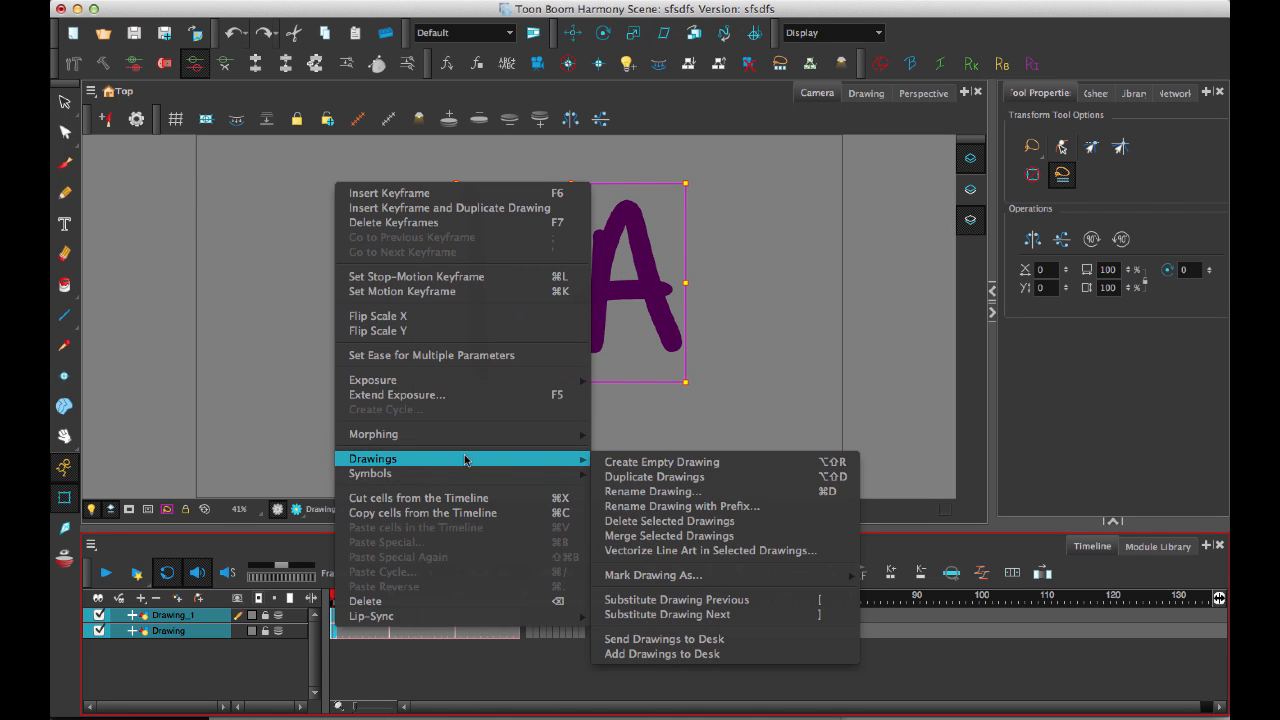
mouse_move(704, 536)
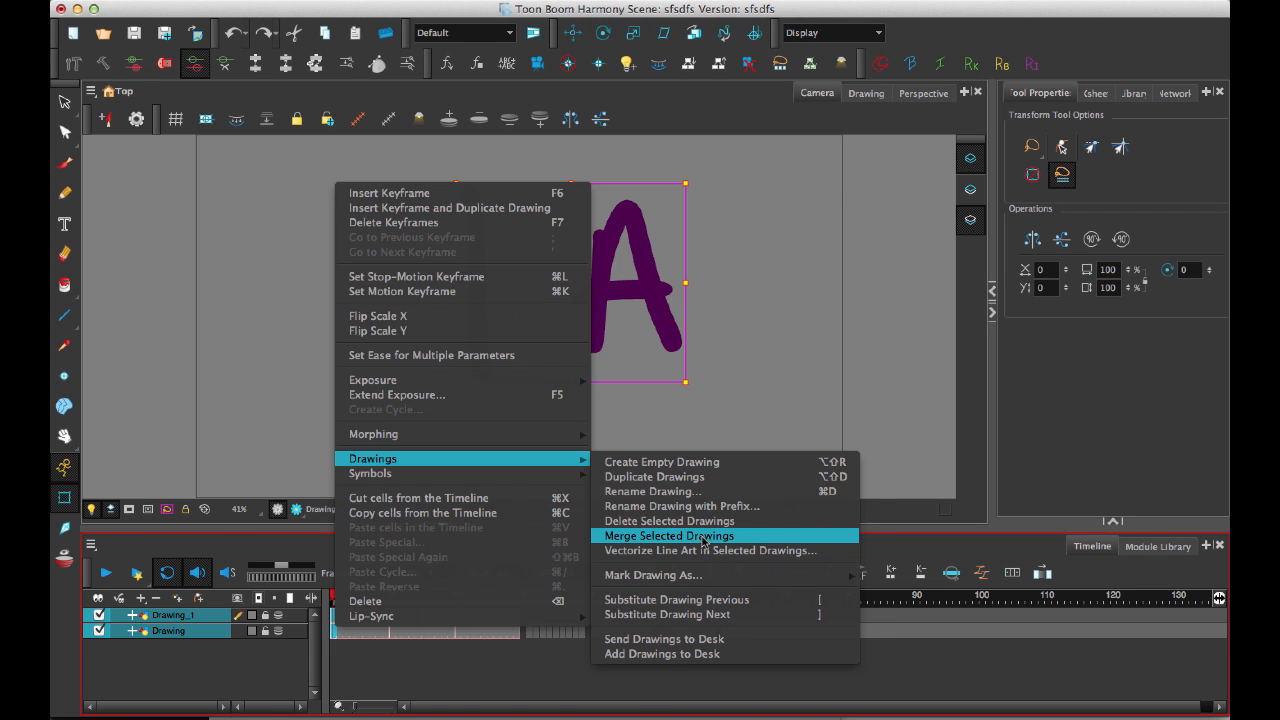
left_click(668, 536)
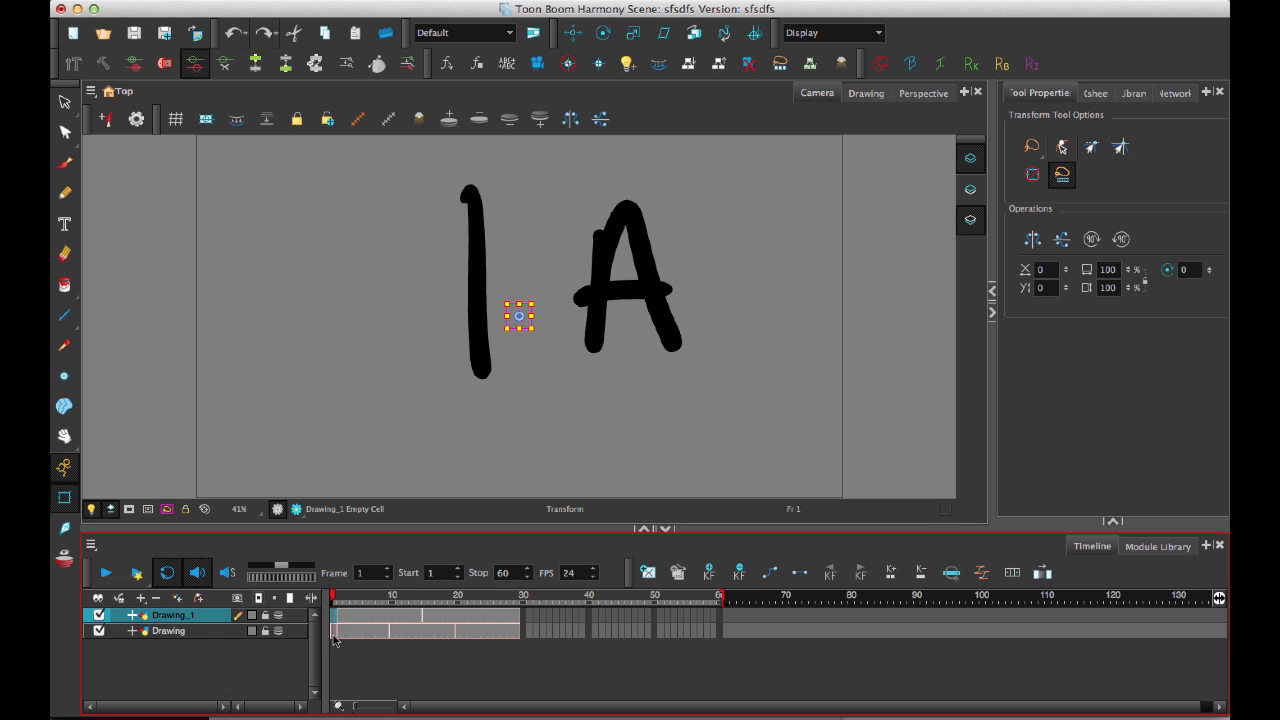
left_click(168, 630)
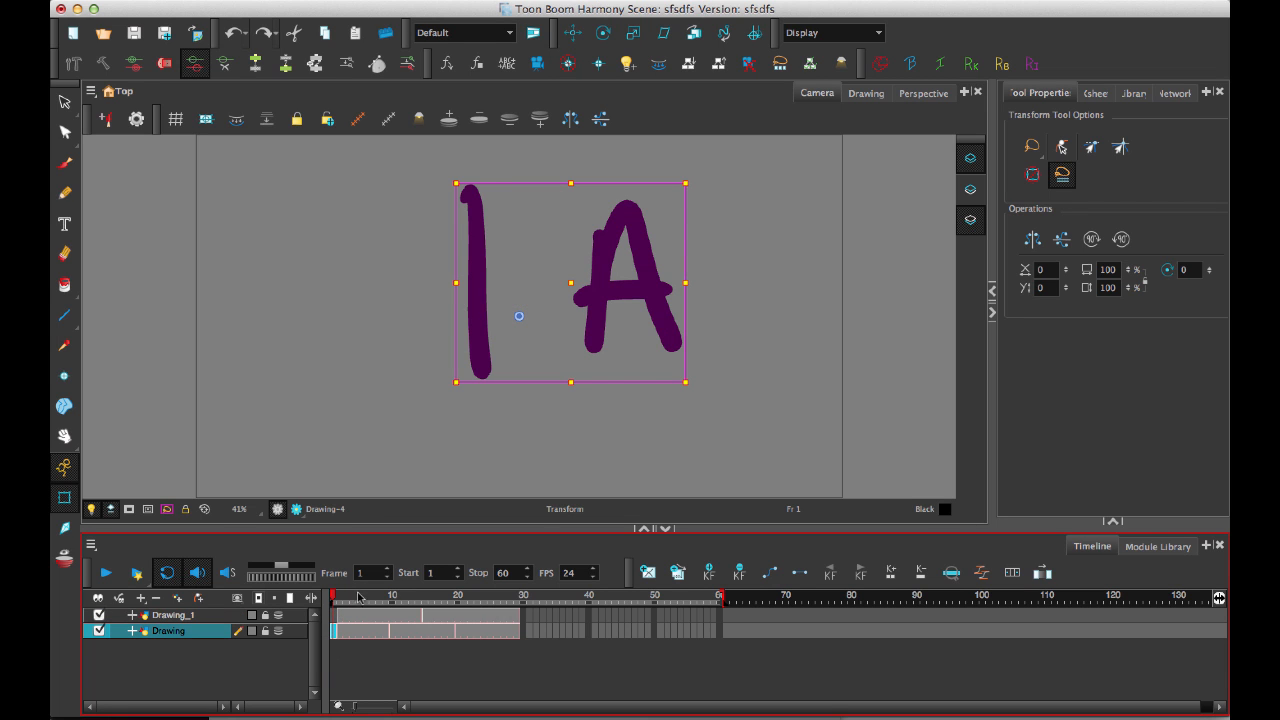
mouse_move(332, 608)
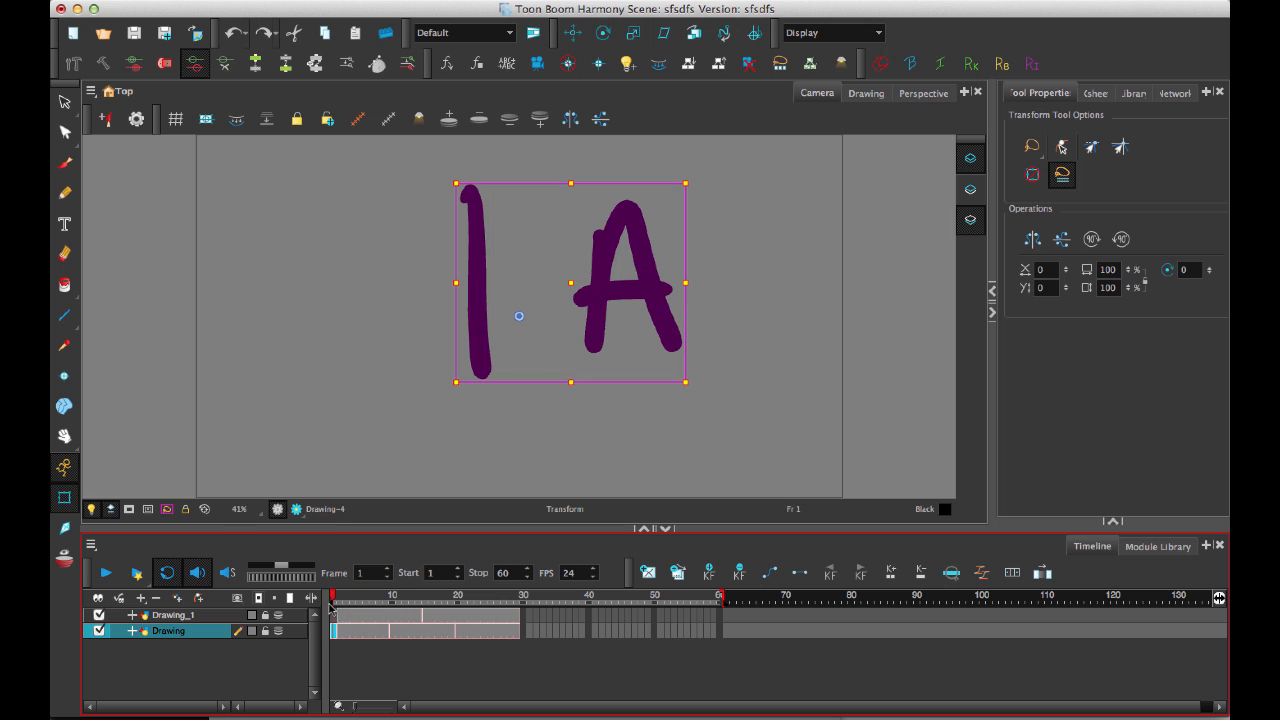
mouse_move(336, 616)
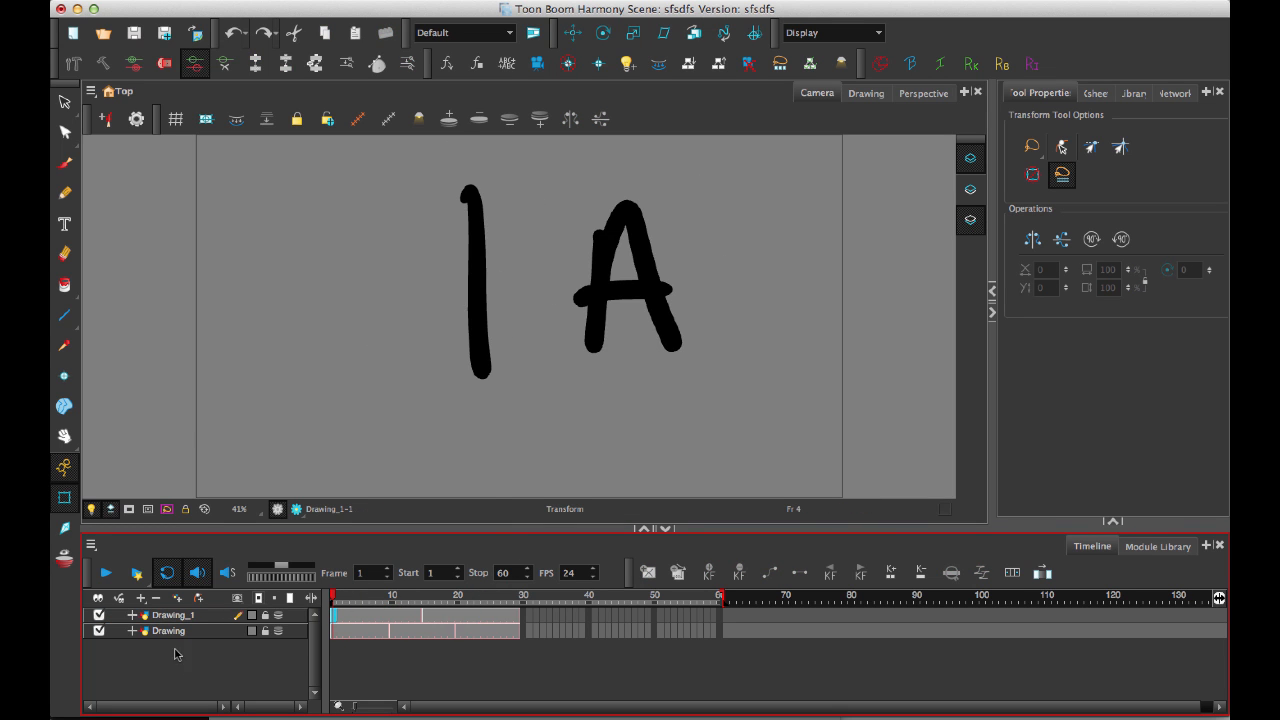
Add a bitmap-art layer named Bitmap and paint a soft grey squiggle behind the 1A.
left_click(140, 598)
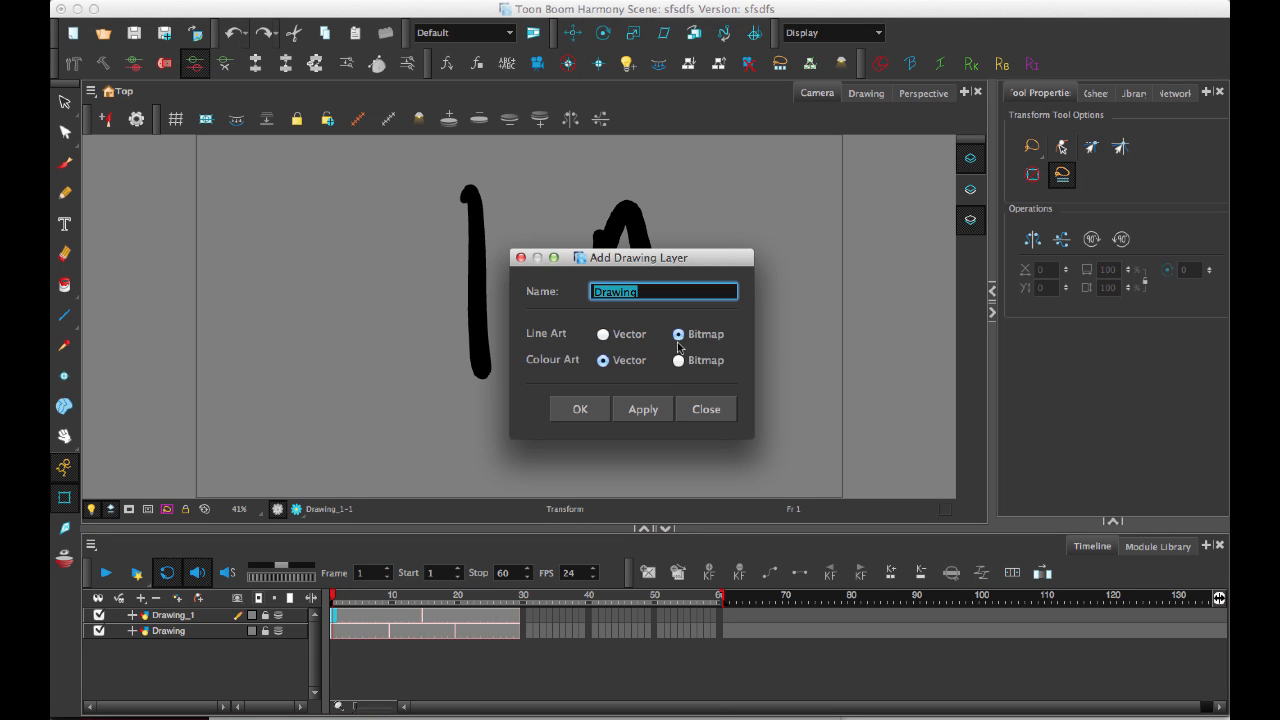
left_click(678, 360)
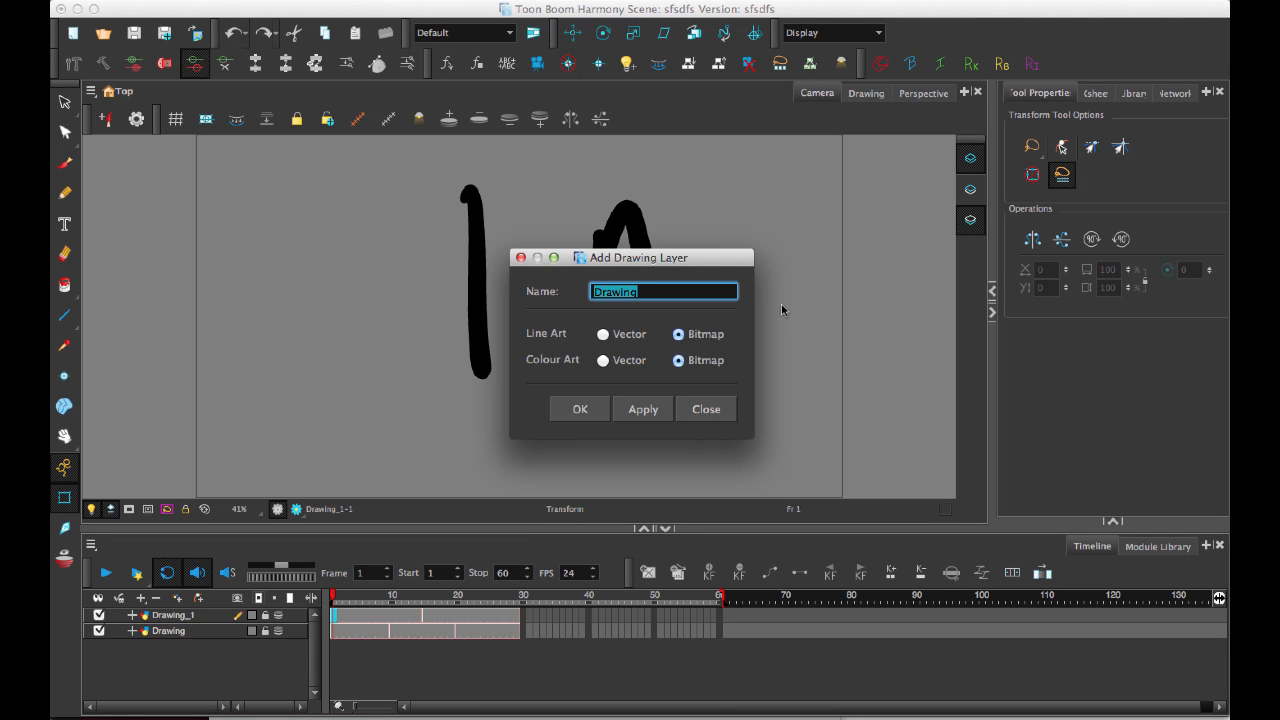
type("Bitmap")
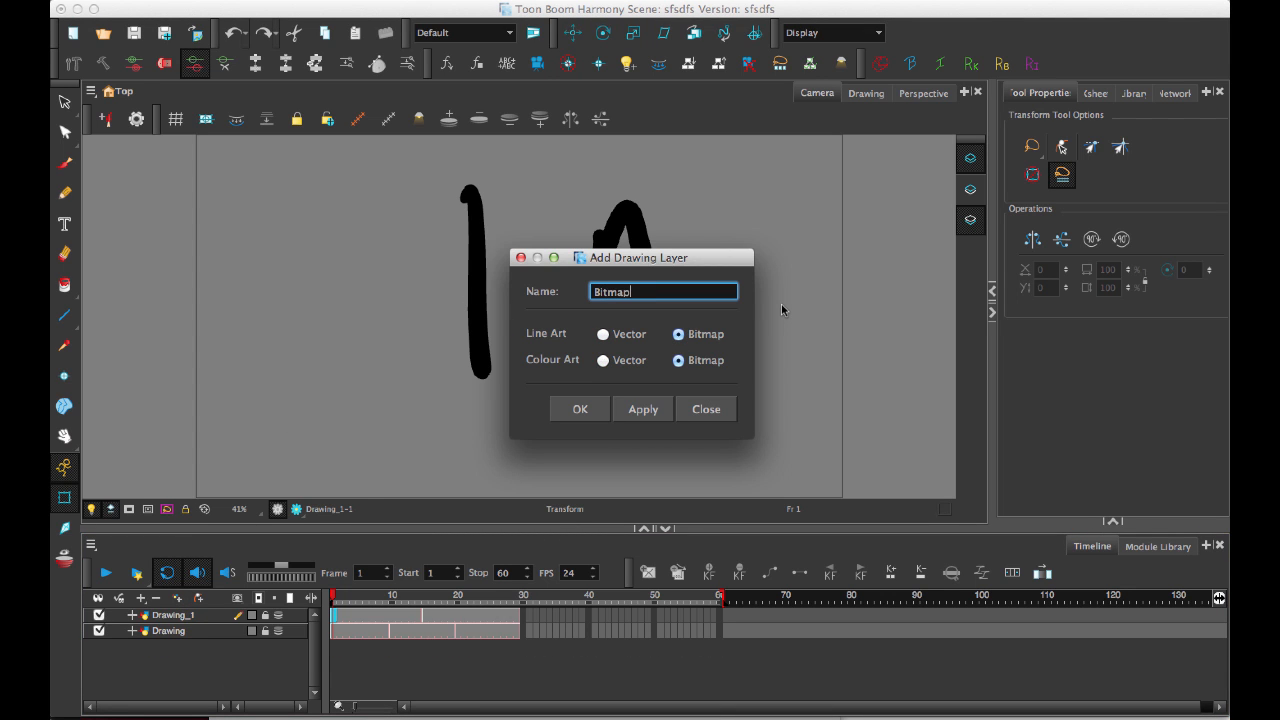
left_click(580, 408)
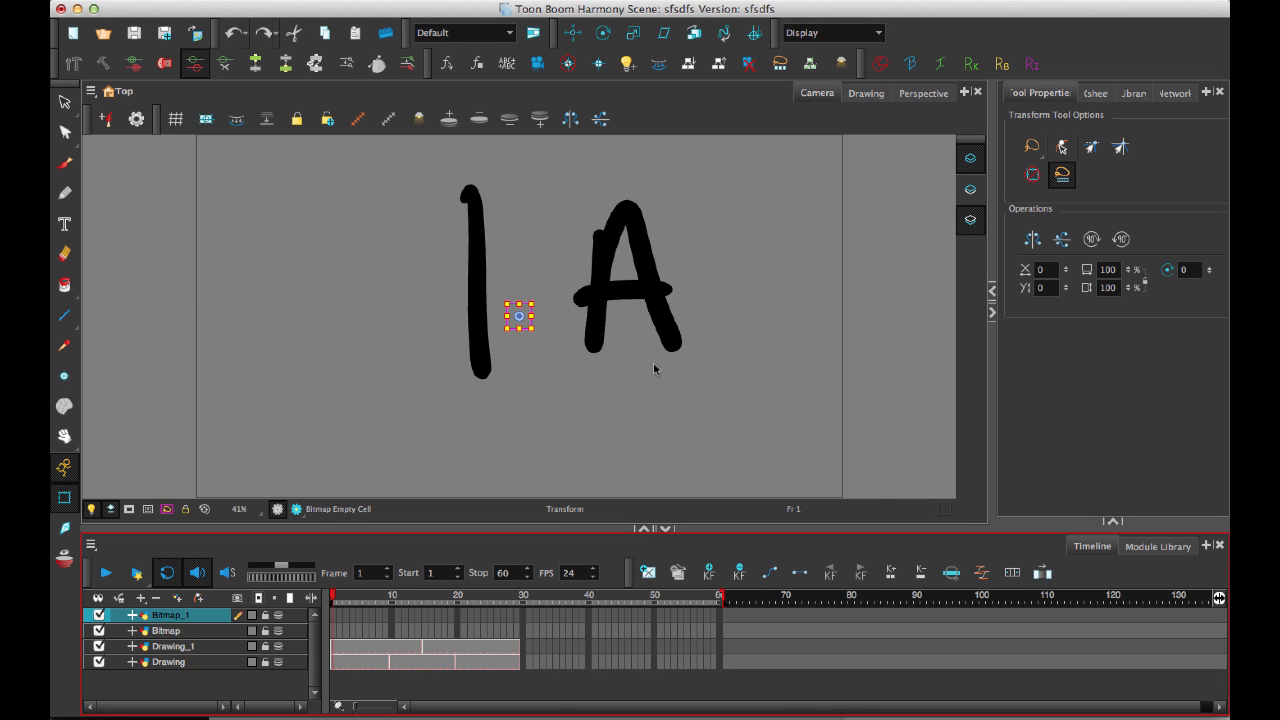
left_click(64, 168)
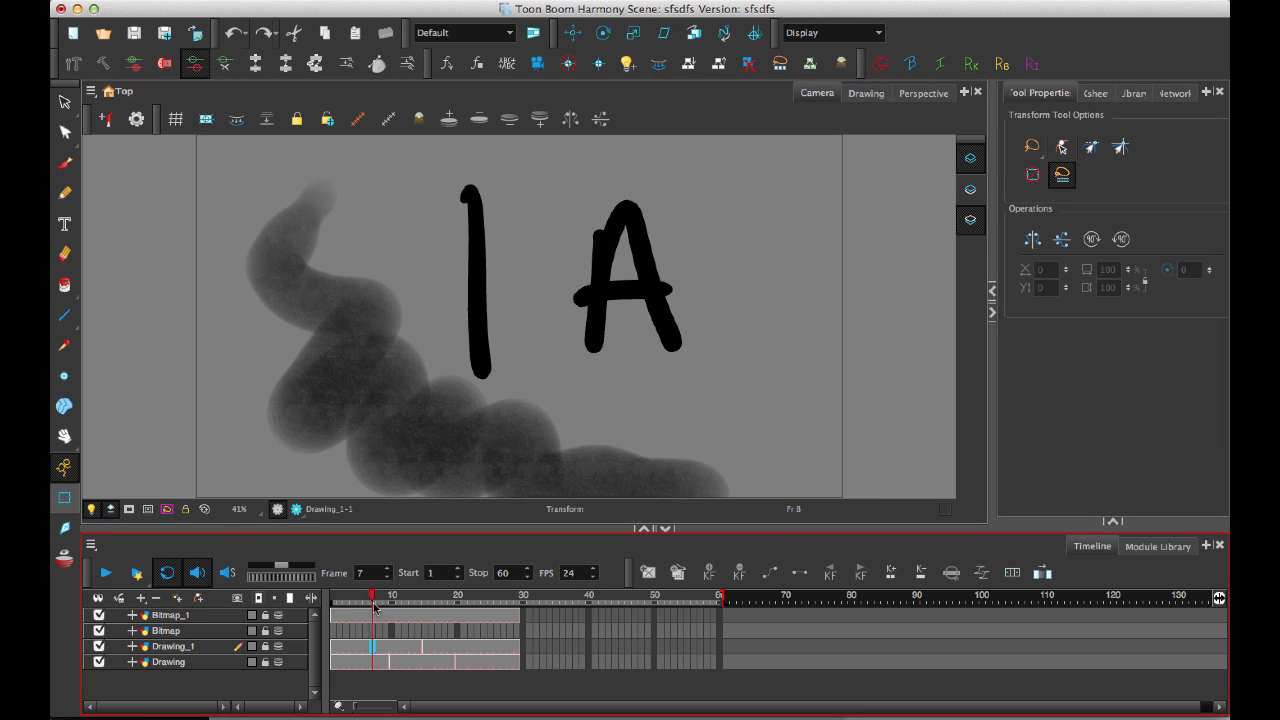
left_click(170, 616)
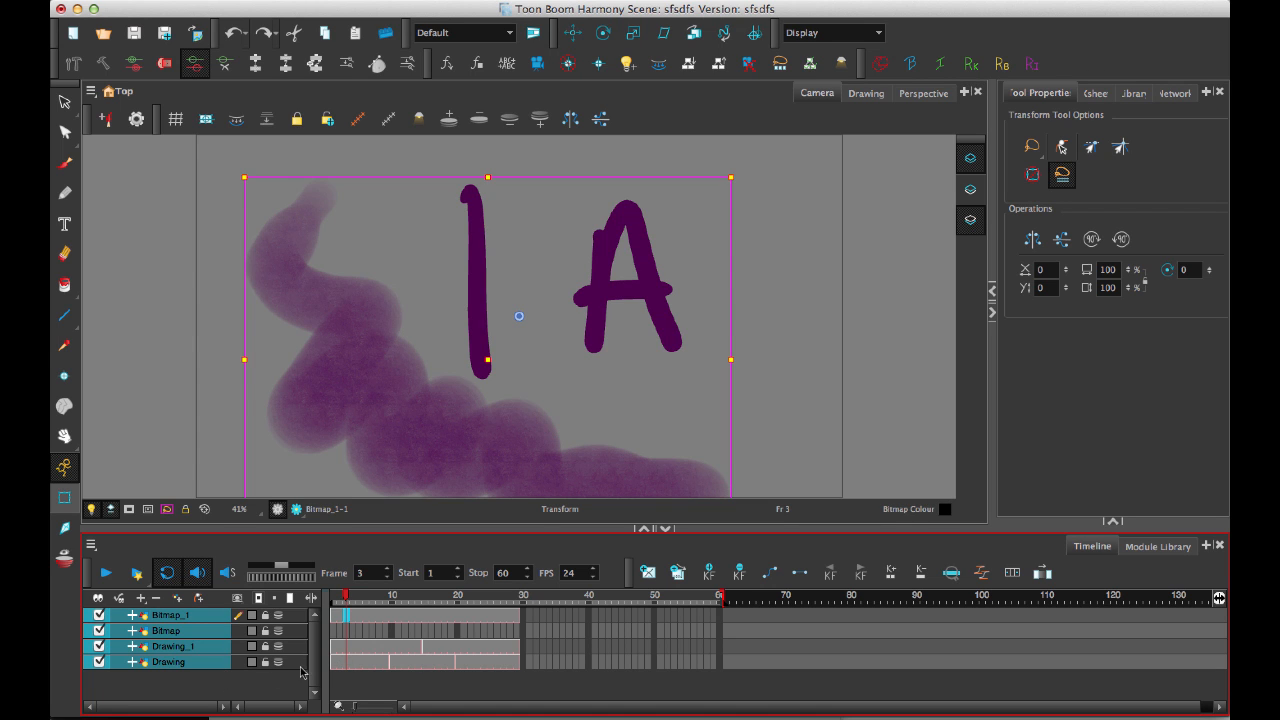
mouse_move(338, 684)
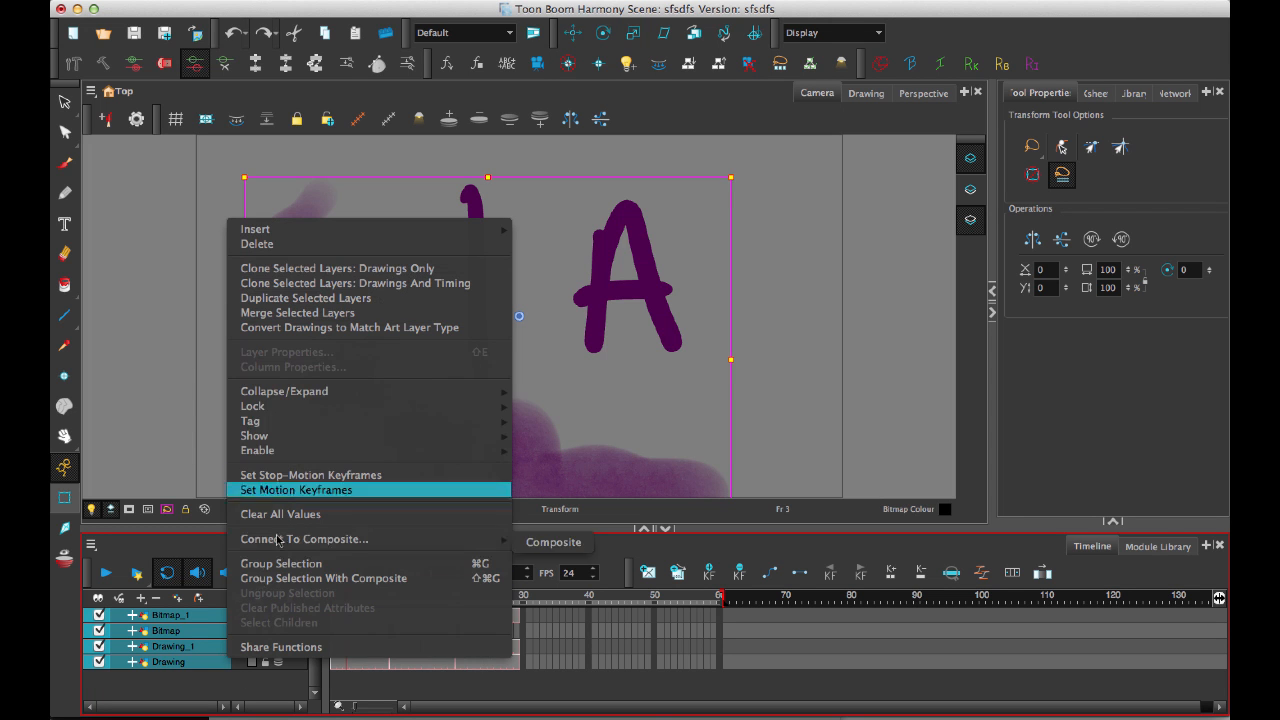
Merge the selected layers, agree to vector conversion and choose Grey vectorization.
left_click(296, 490)
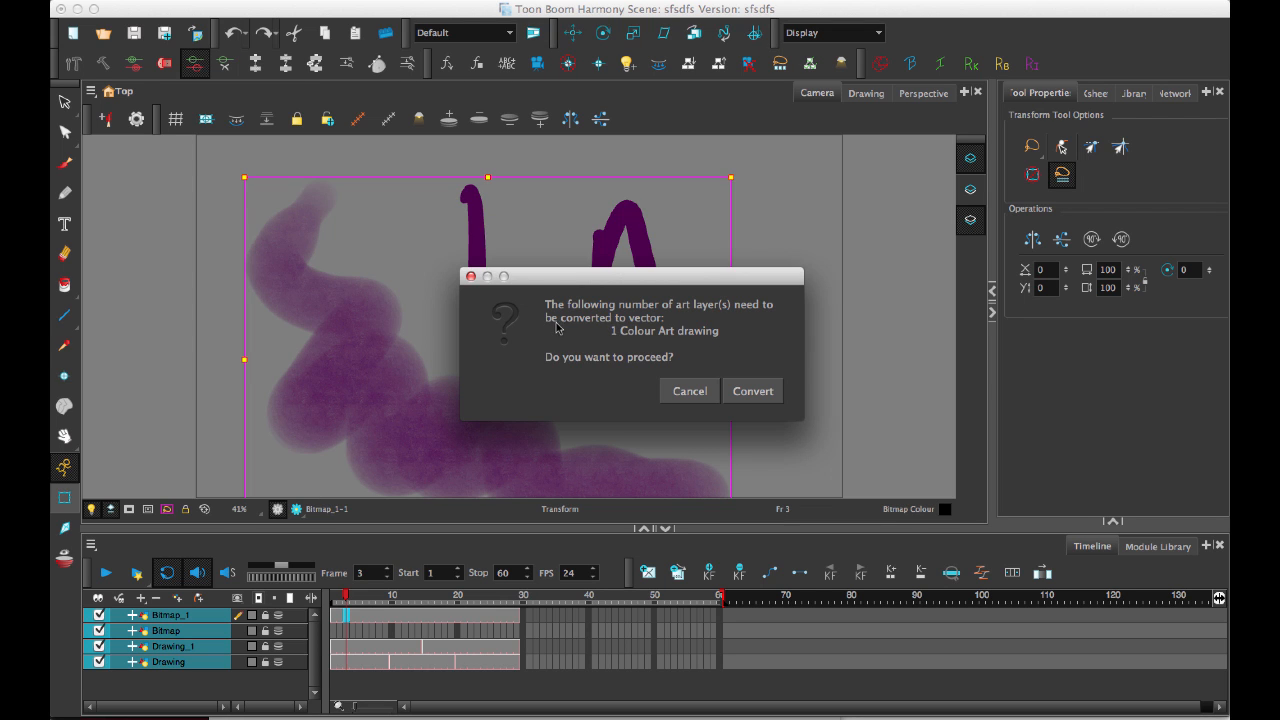
mouse_move(600, 330)
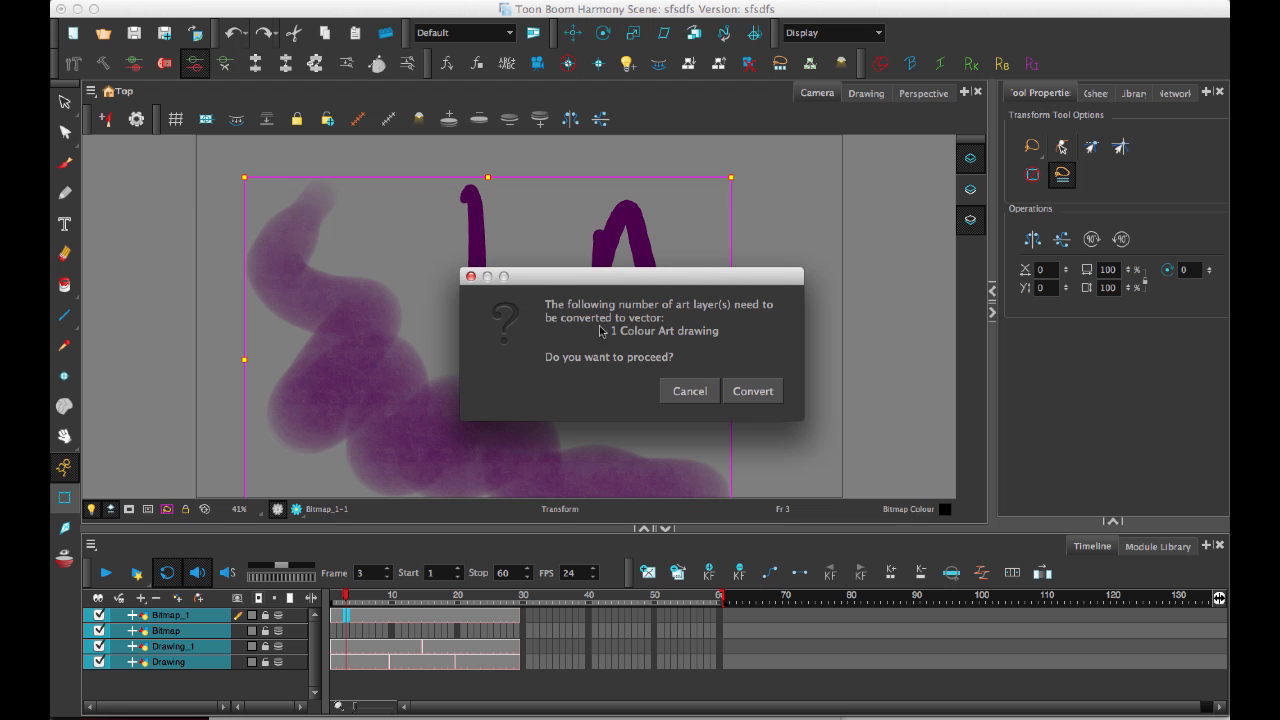
mouse_move(768, 414)
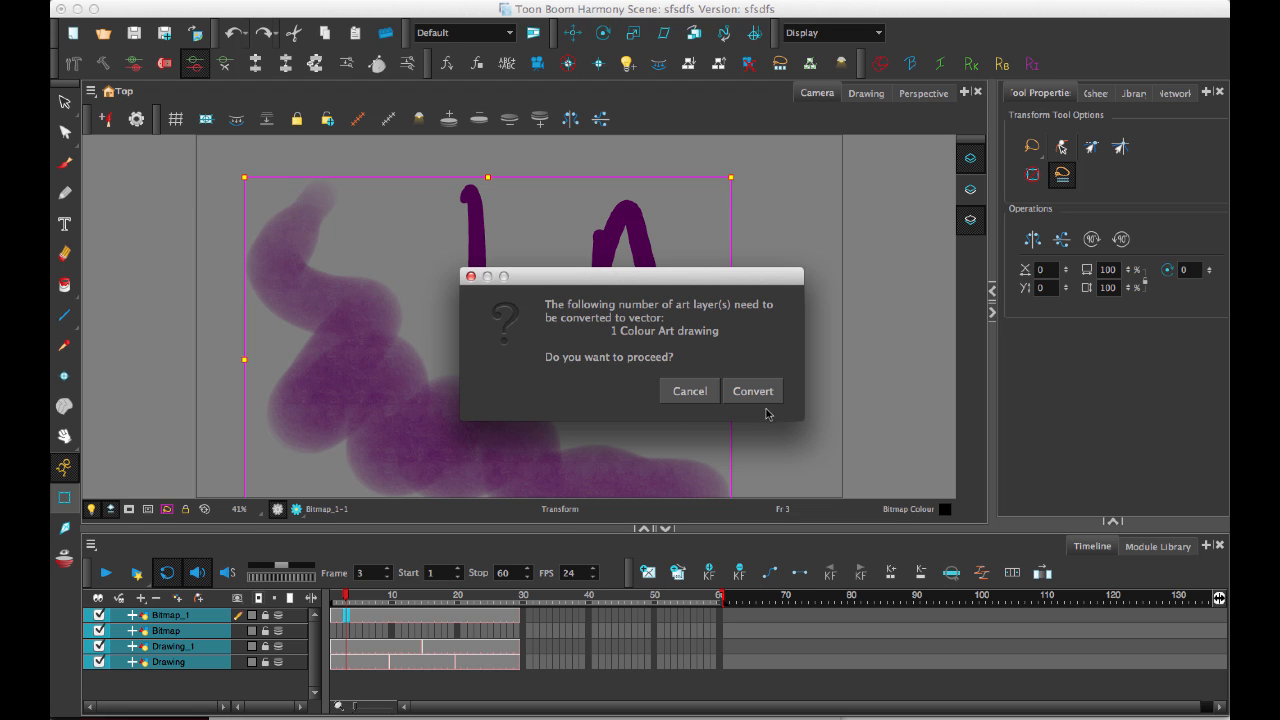
left_click(752, 390)
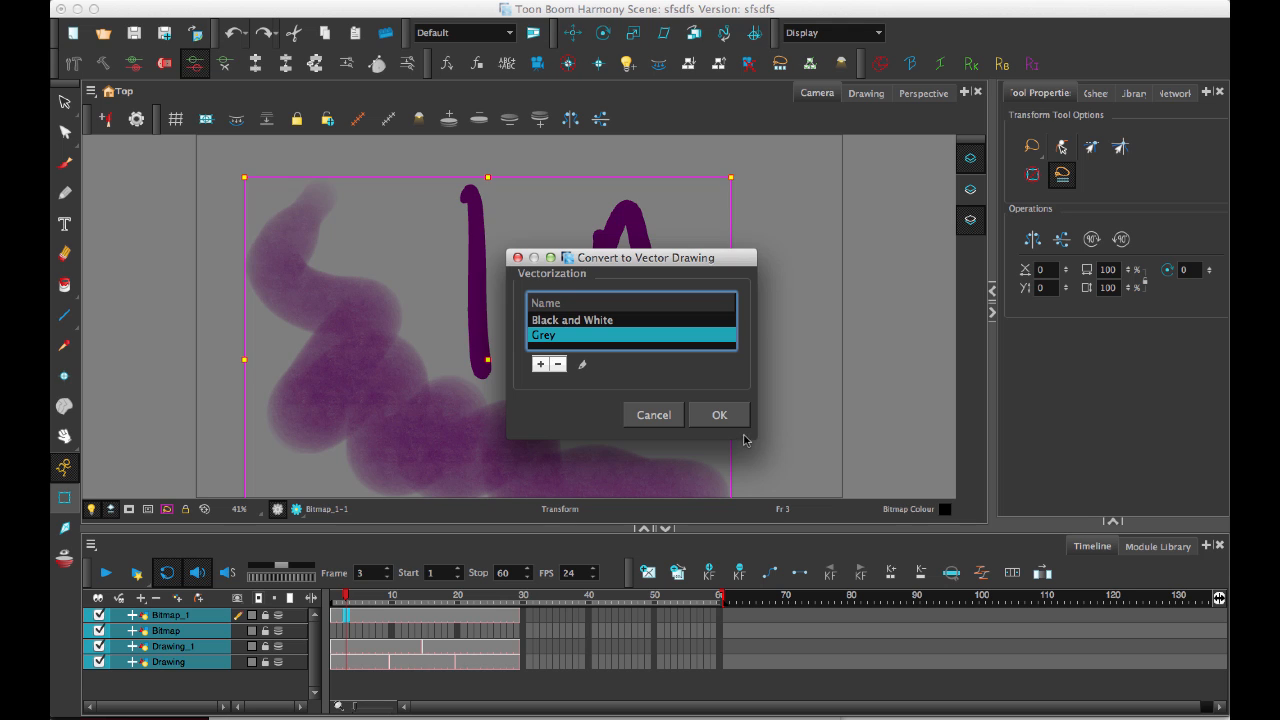
left_click(572, 320)
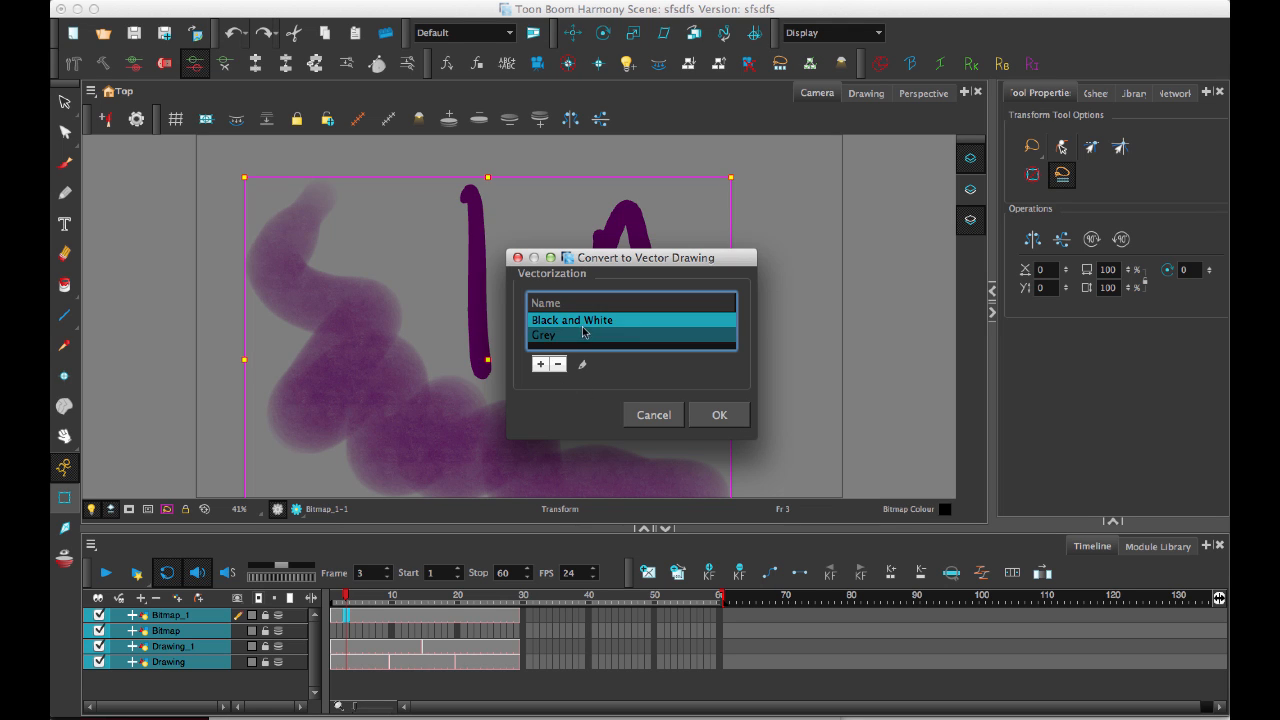
left_click(544, 336)
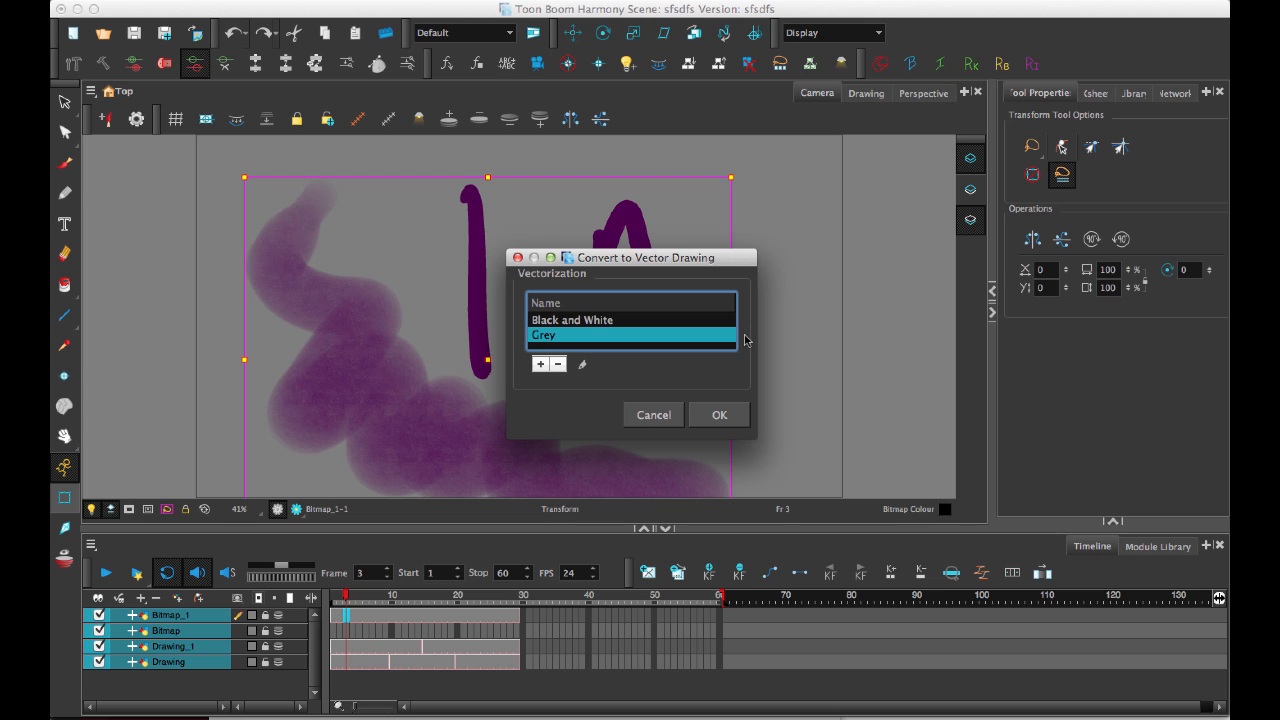
mouse_move(736, 404)
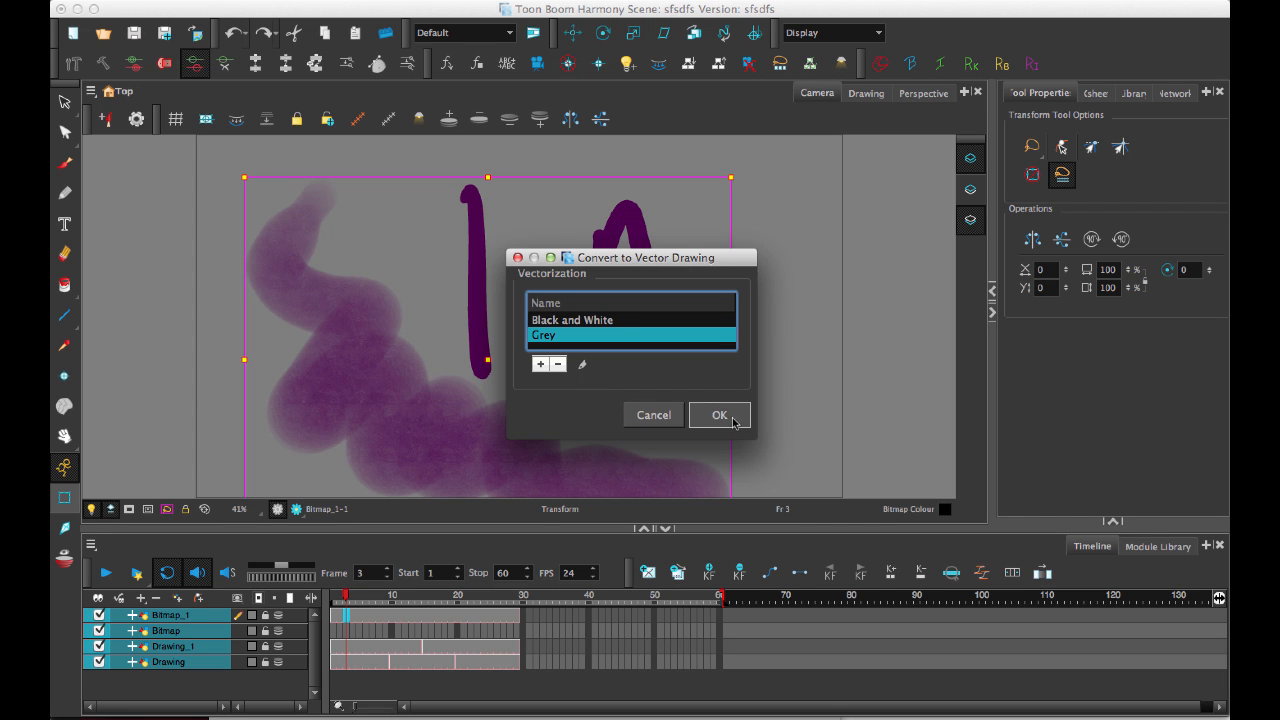
Confirm the vector merge, inspect the merged artwork, then undo to restore the separate layers.
left_click(720, 414)
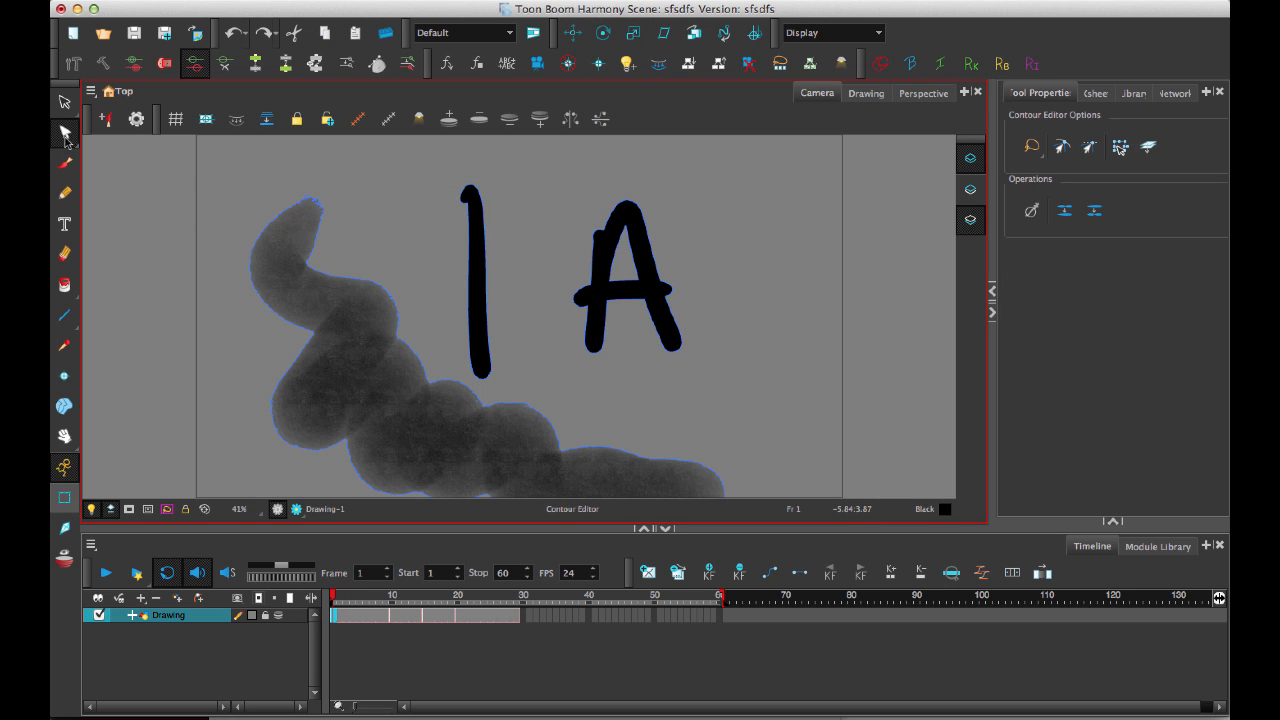
left_click(64, 104)
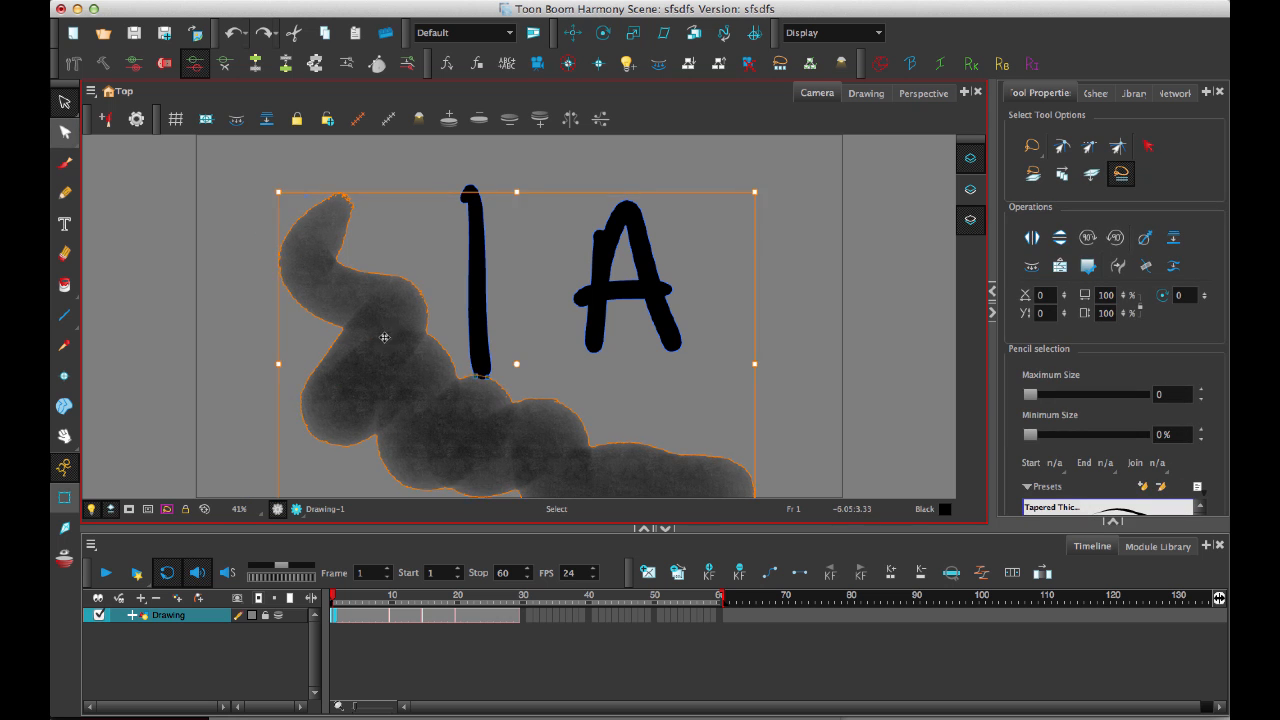
left_click_drag(384, 336, 350, 348)
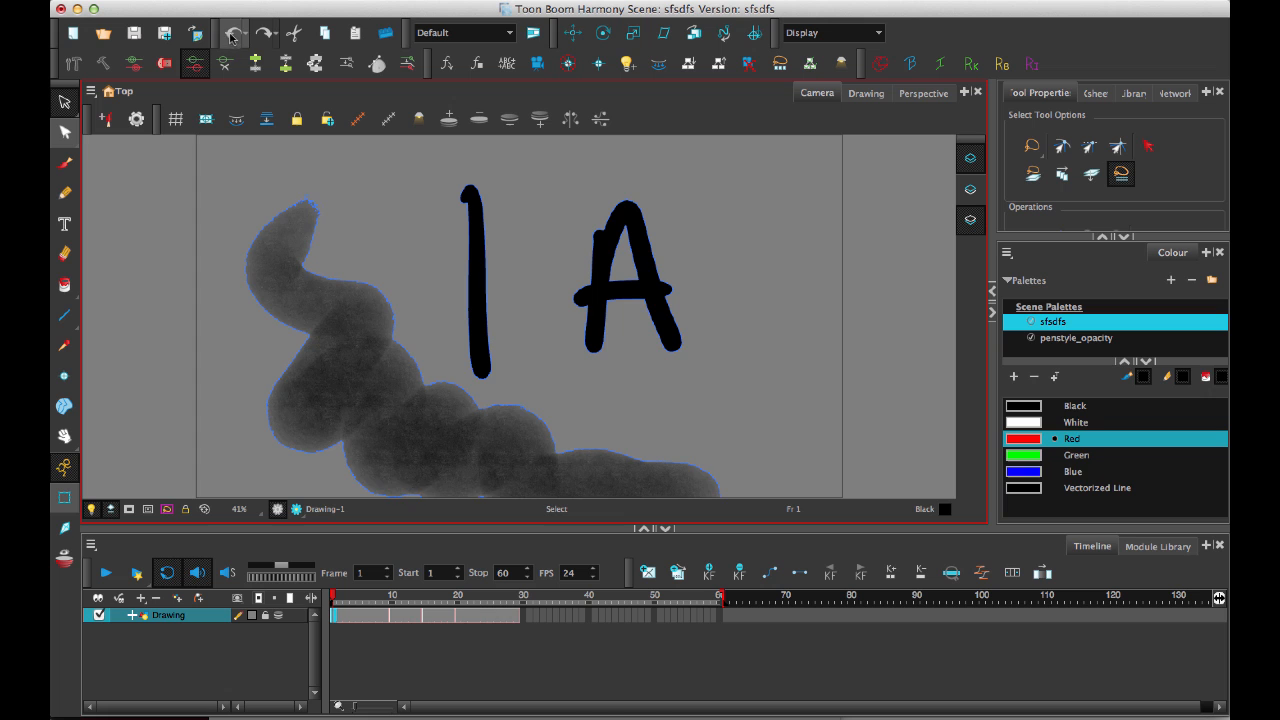
left_click(400, 350)
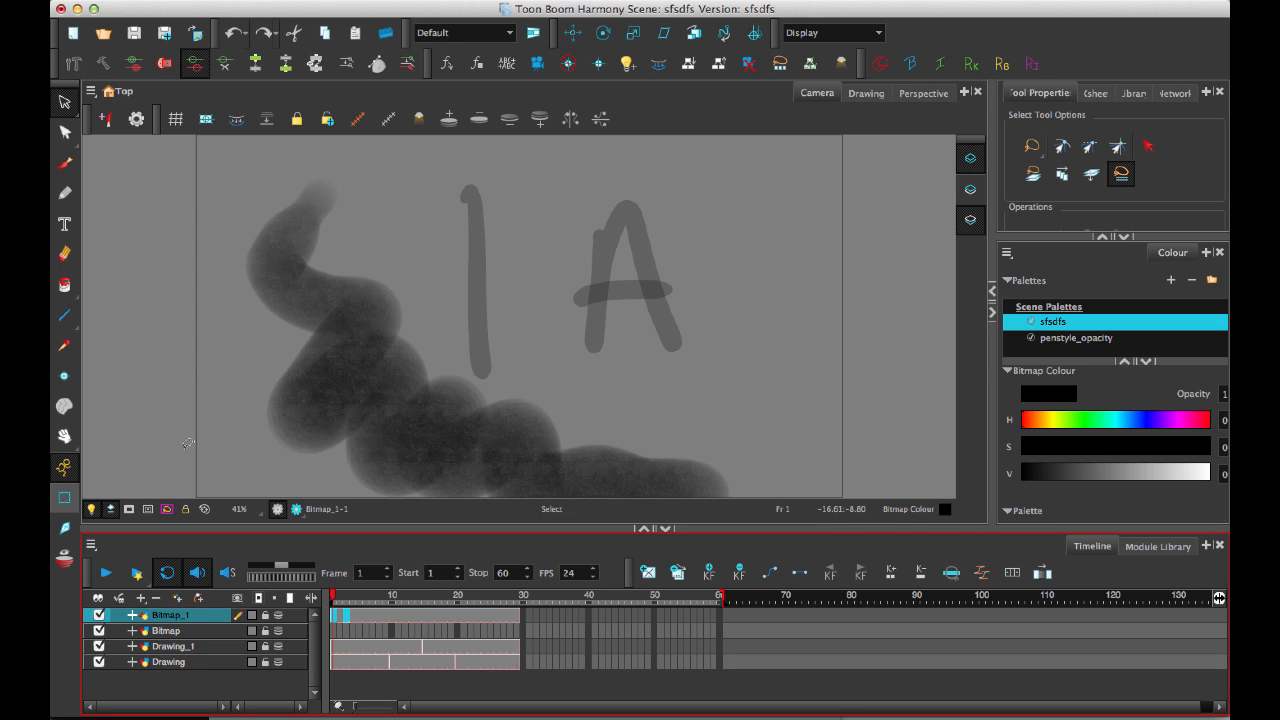
mouse_move(620, 410)
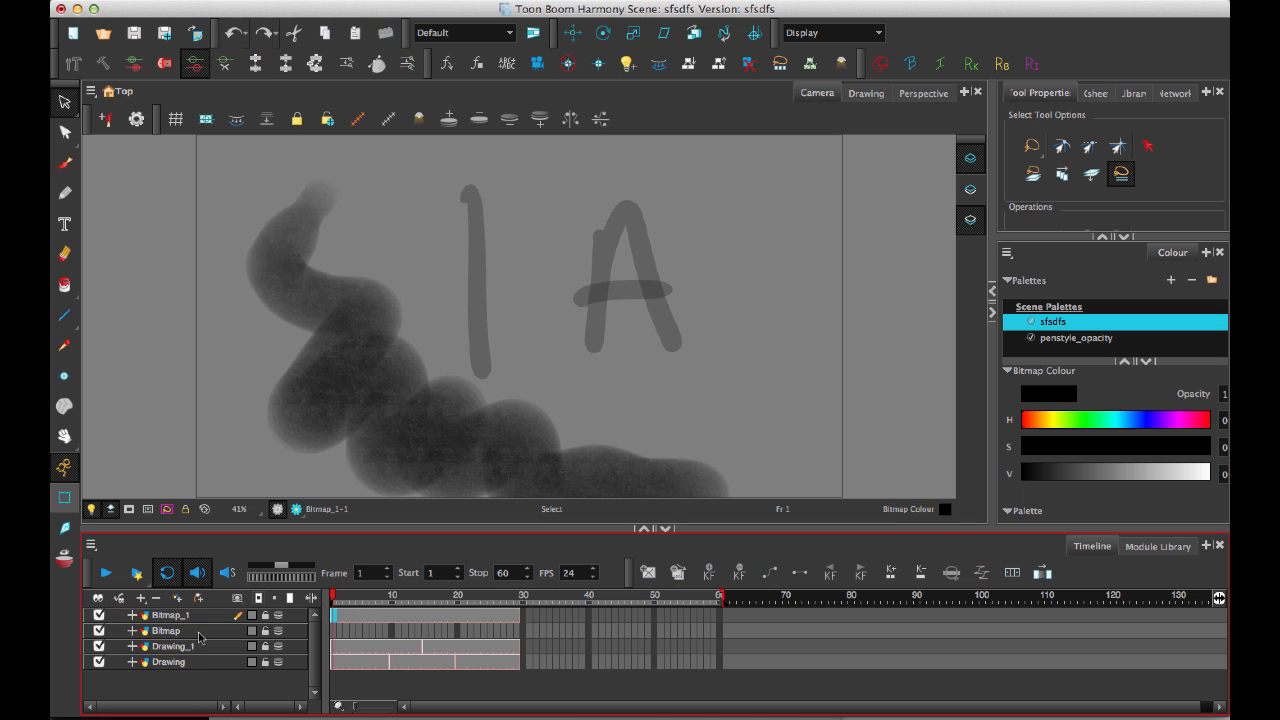
Merge all selected layers into one layer, converting the colour art to bitmap.
left_click(170, 616)
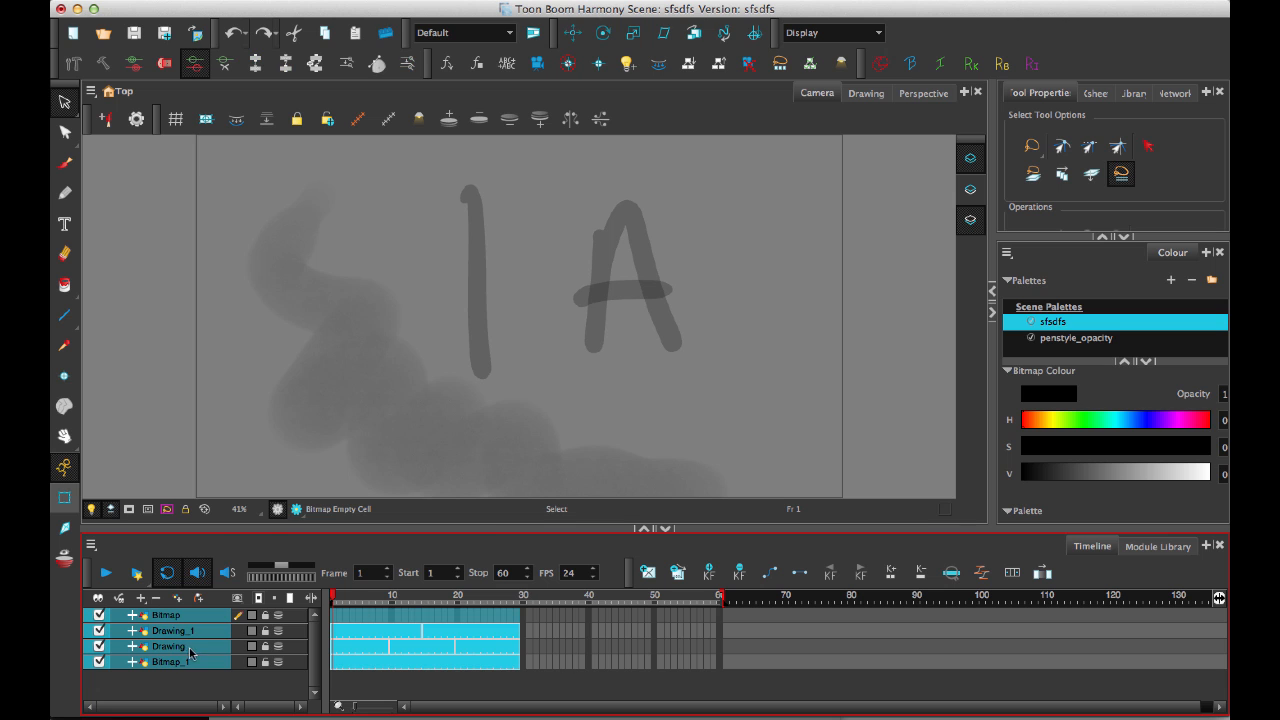
right_click(190, 646)
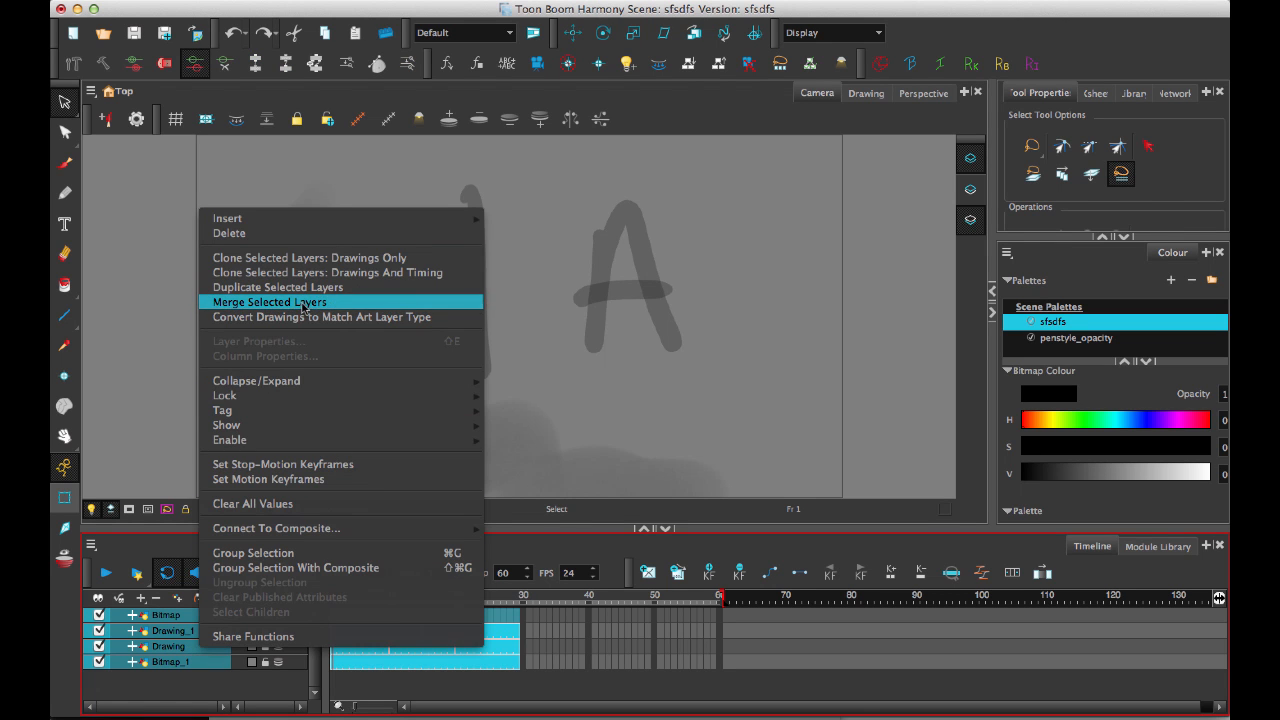
left_click(270, 302)
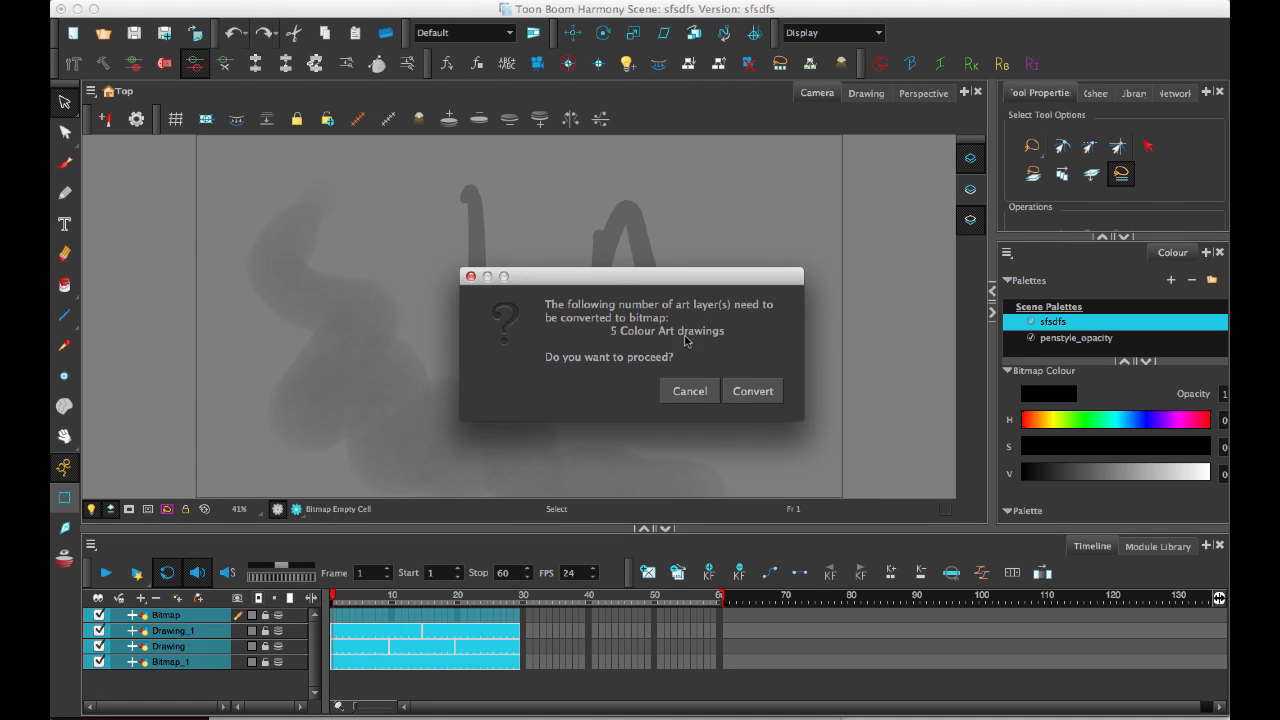
mouse_move(568, 344)
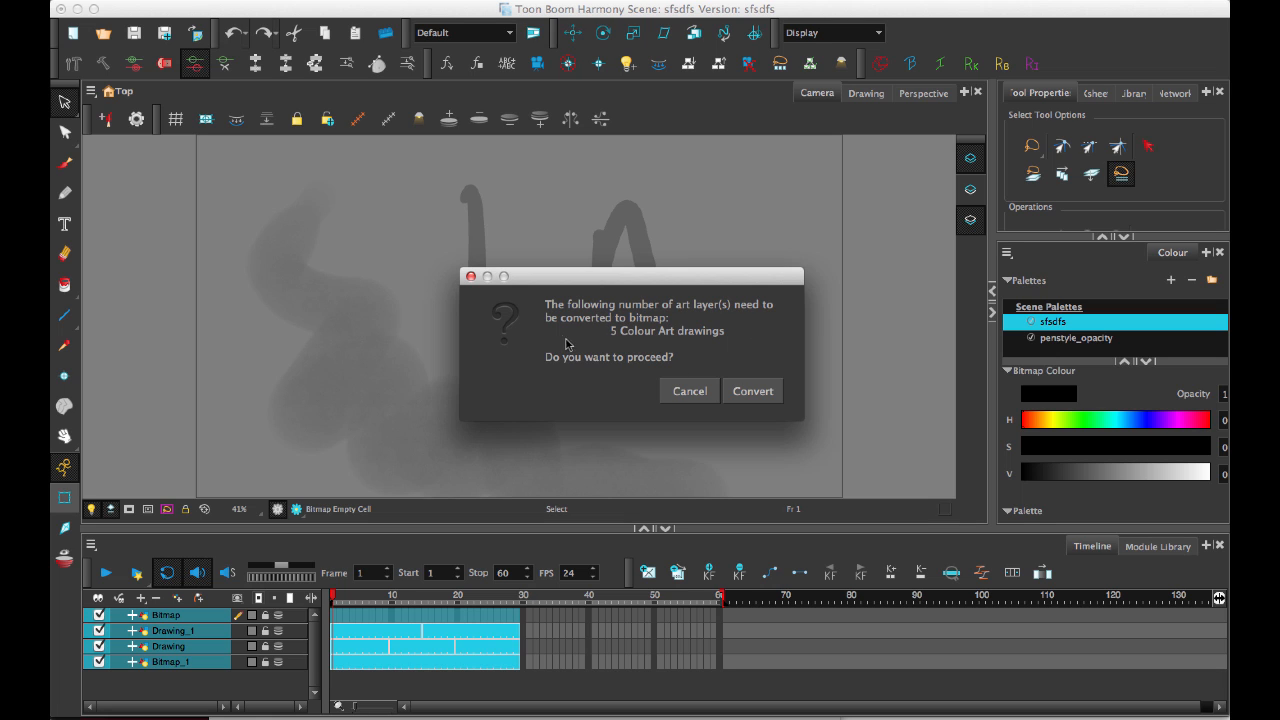
mouse_move(634, 328)
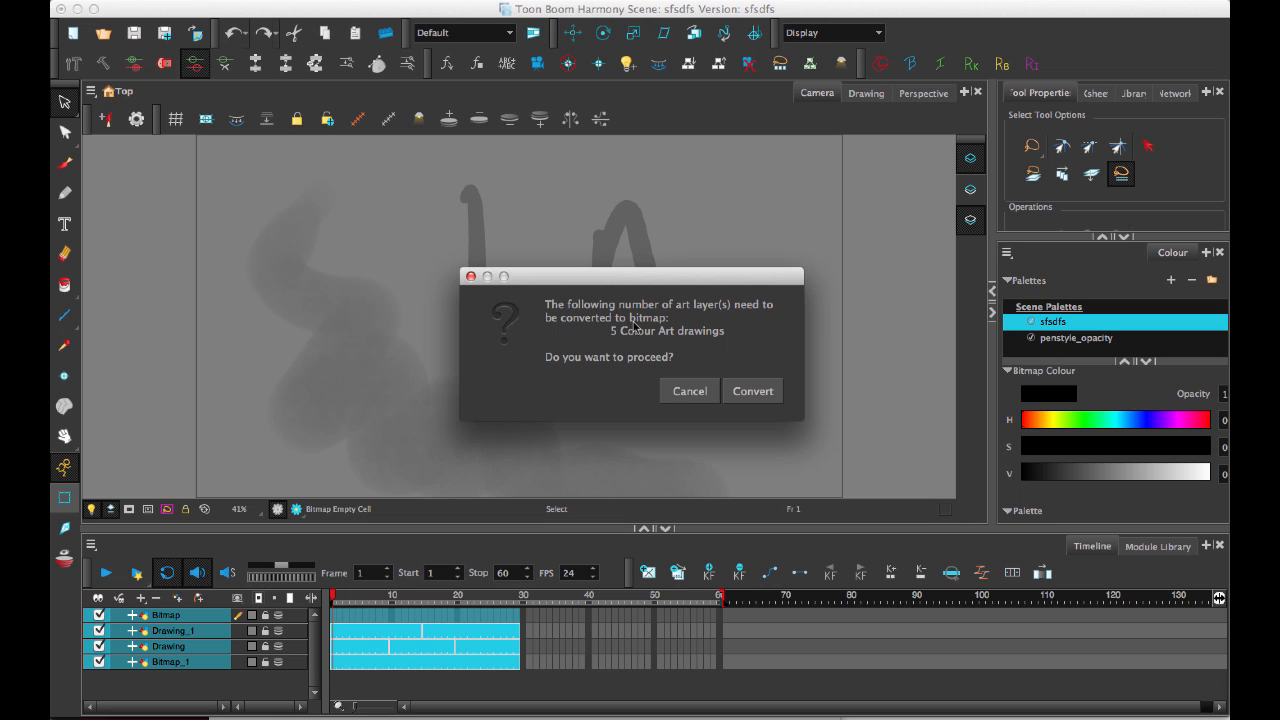
left_click(752, 390)
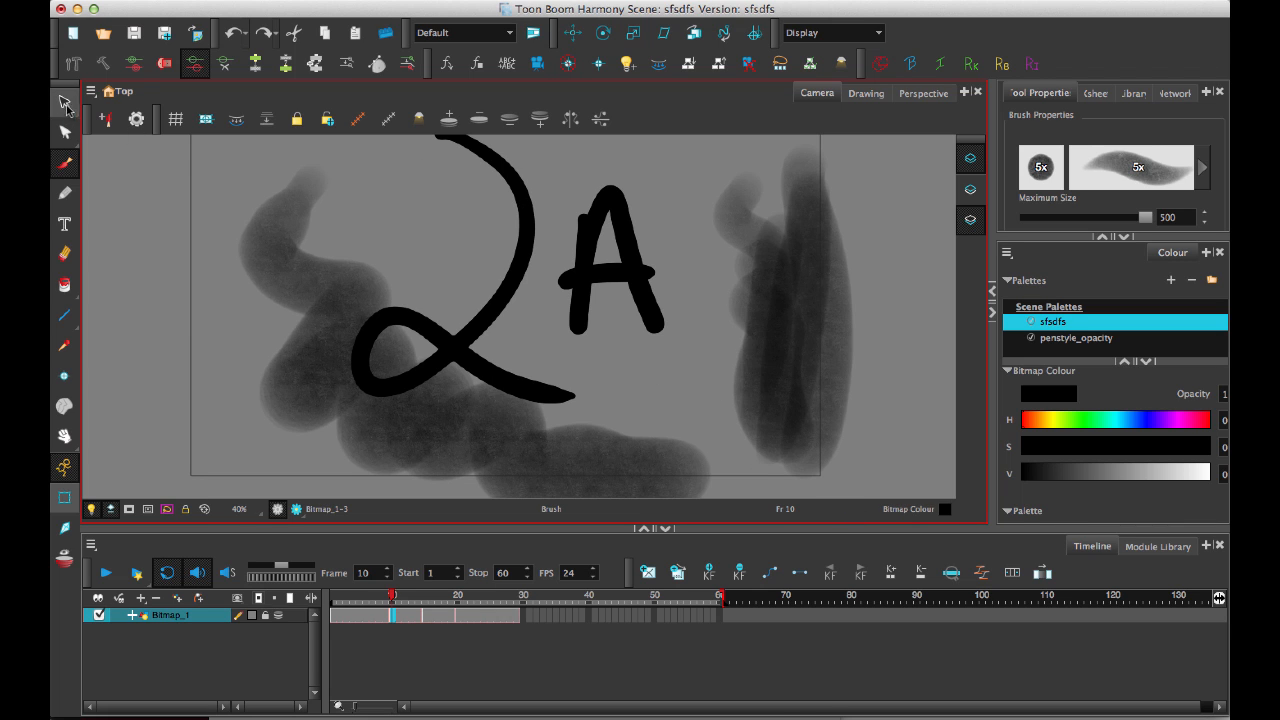
left_click(64, 104)
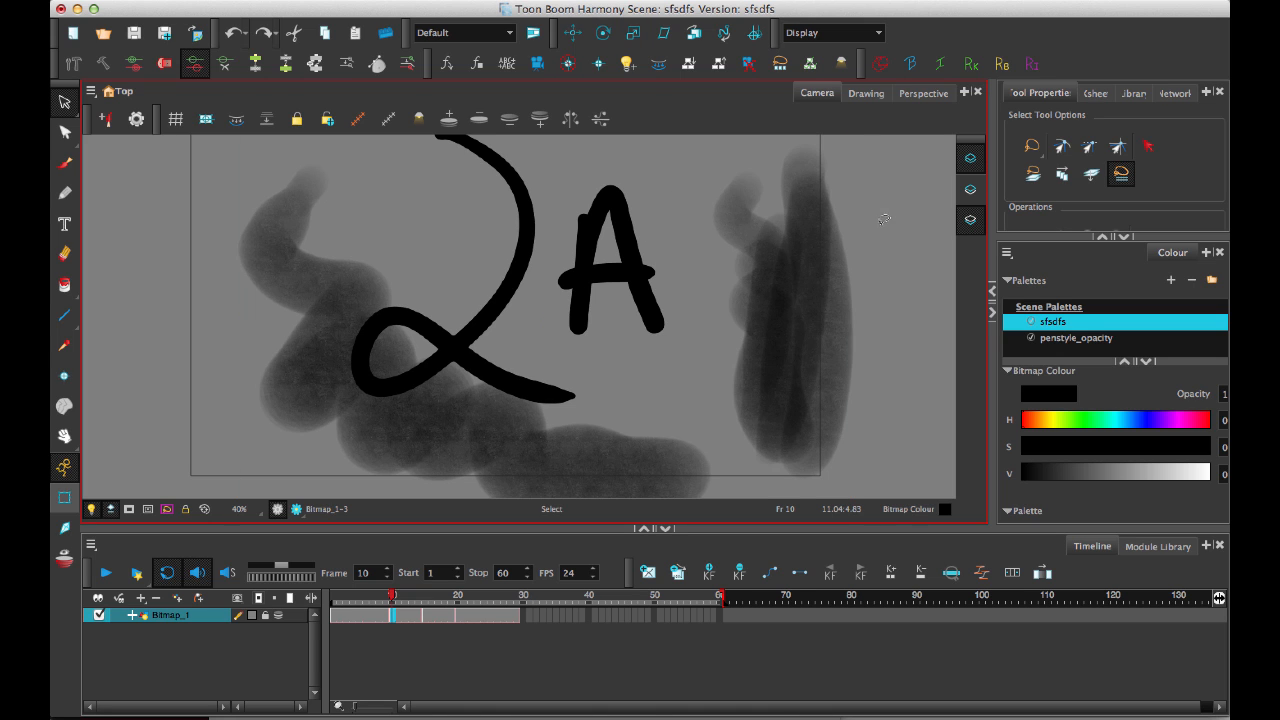
mouse_move(524, 136)
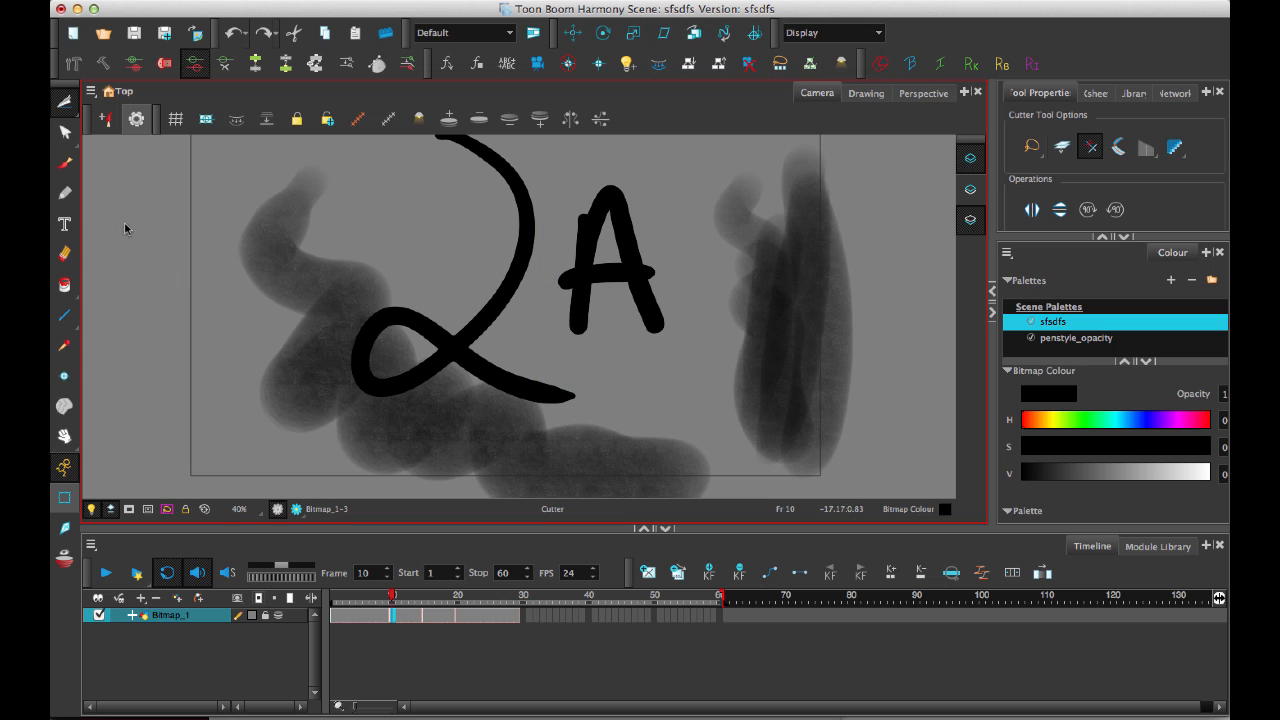
left_click(64, 102)
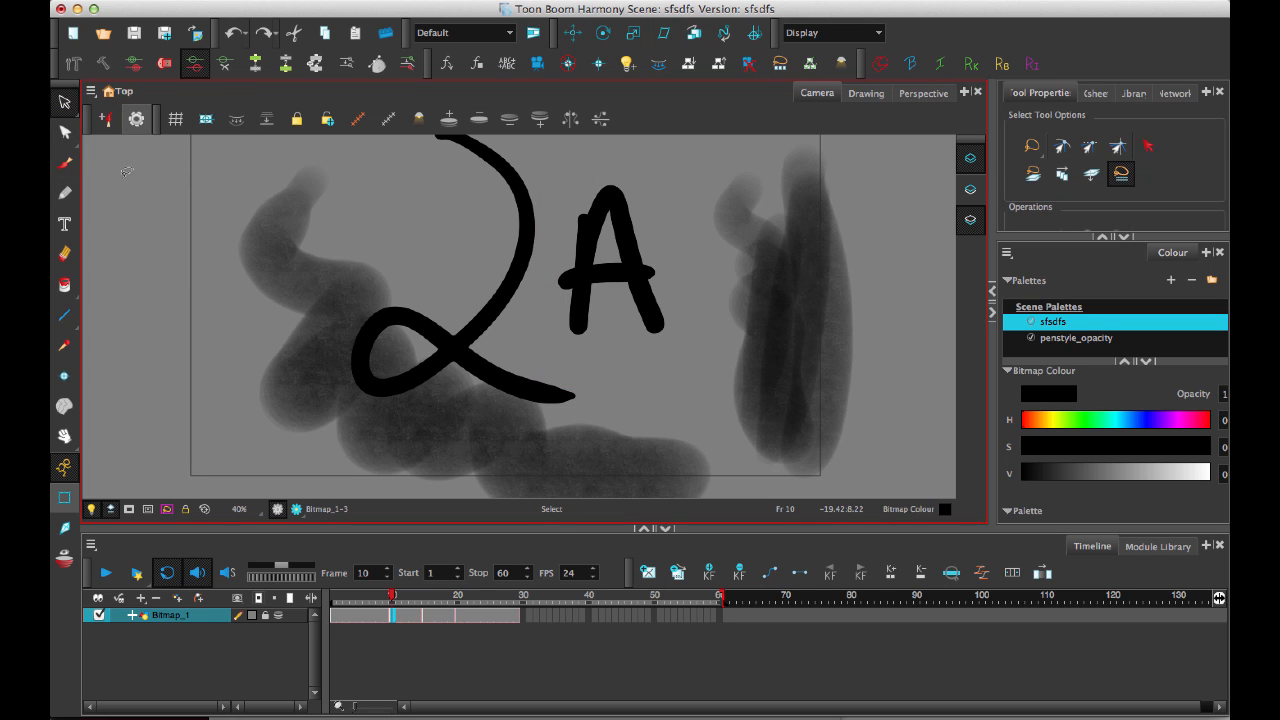
mouse_move(888, 202)
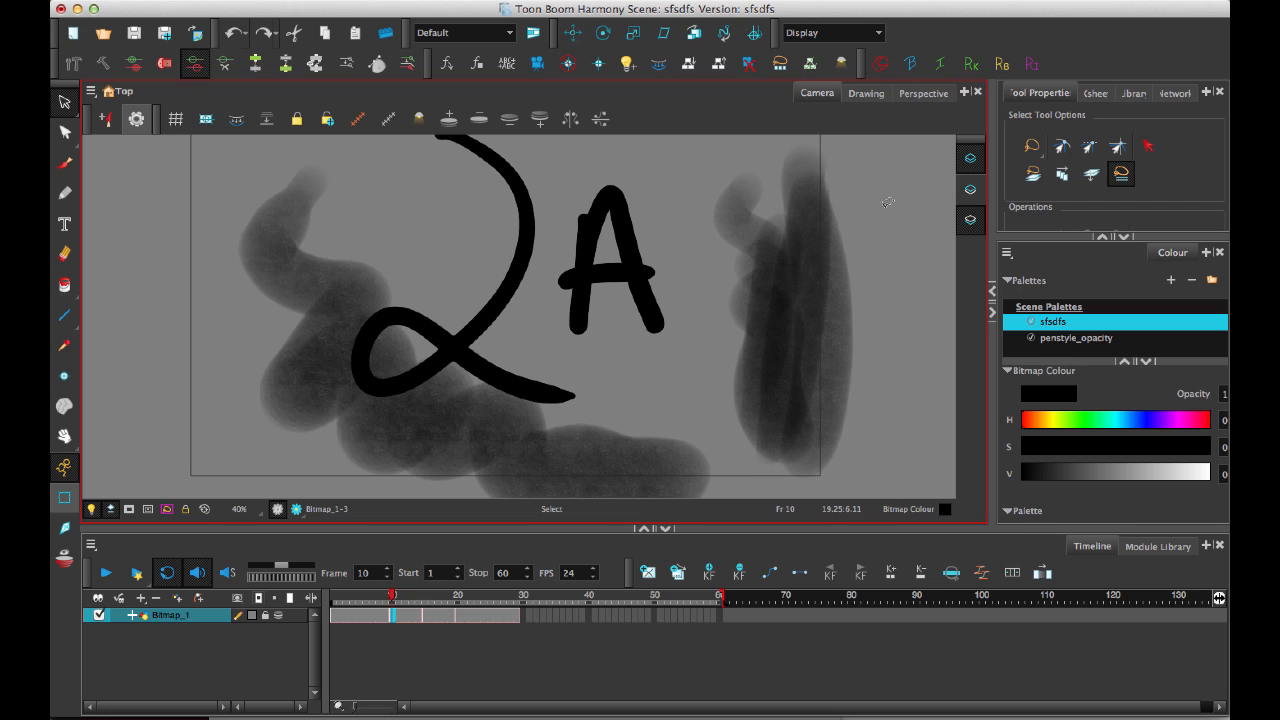
mouse_move(438, 256)
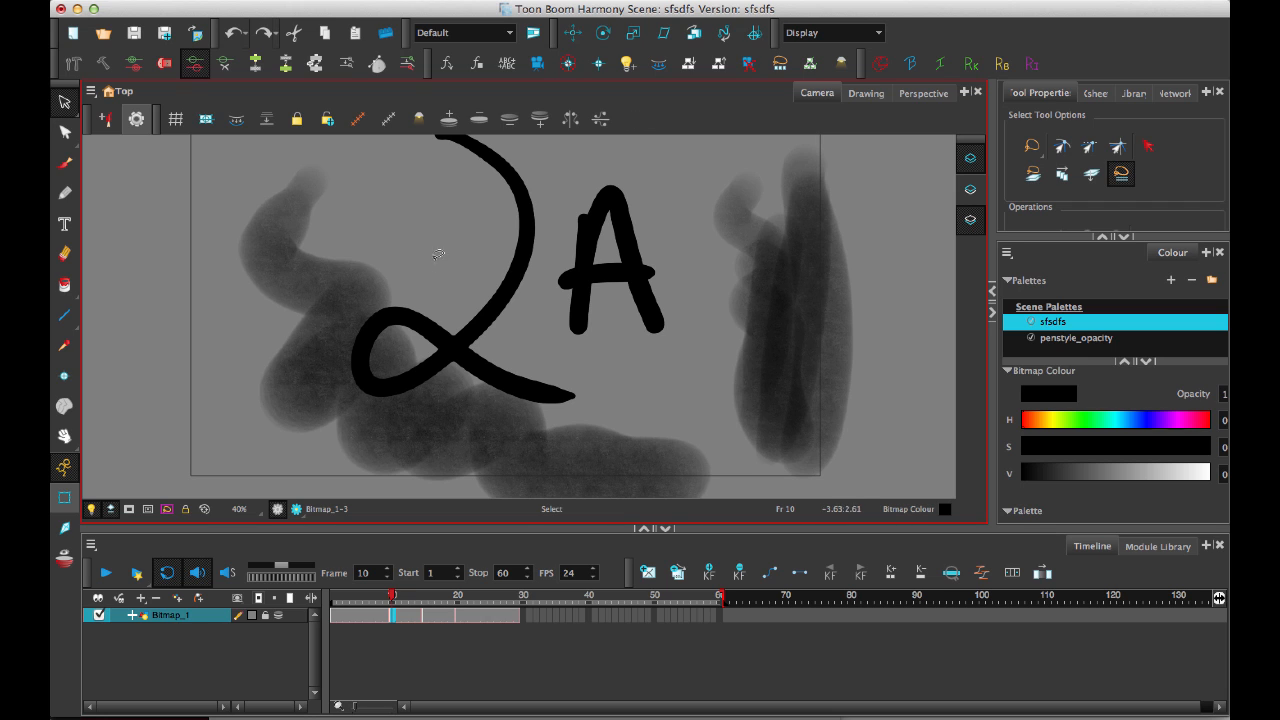
mouse_move(528, 390)
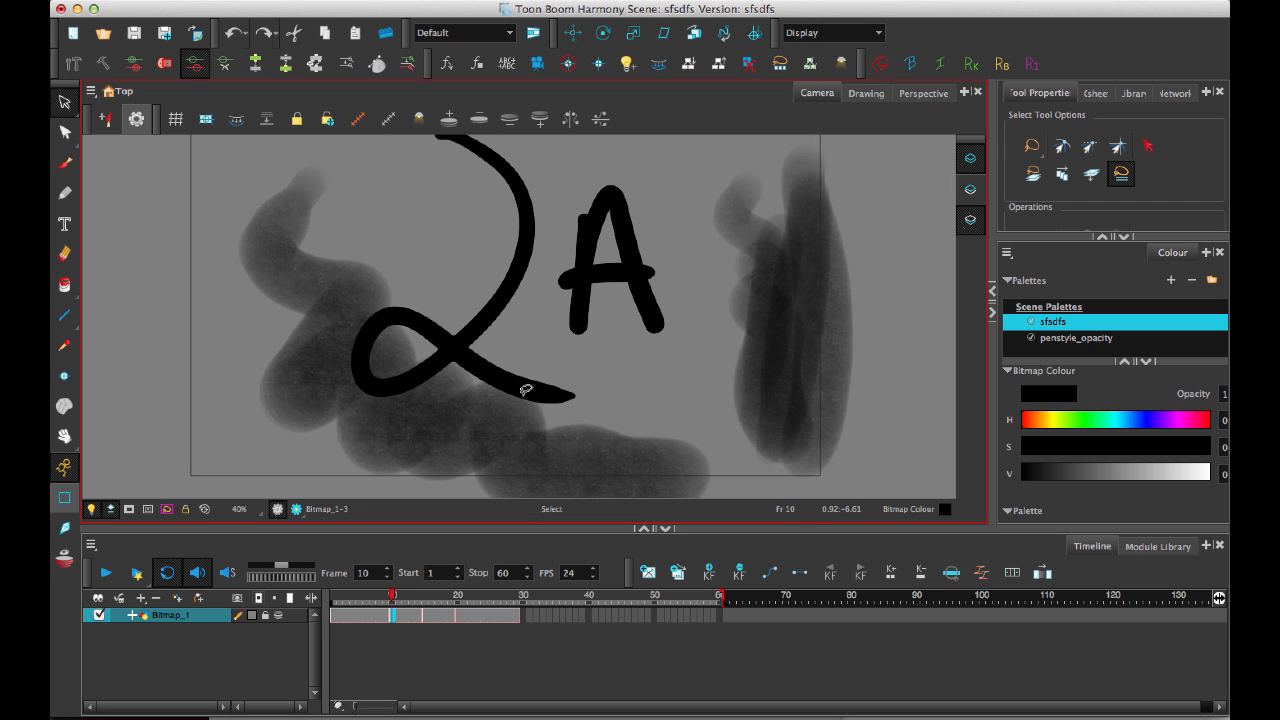
scroll("down", 3)
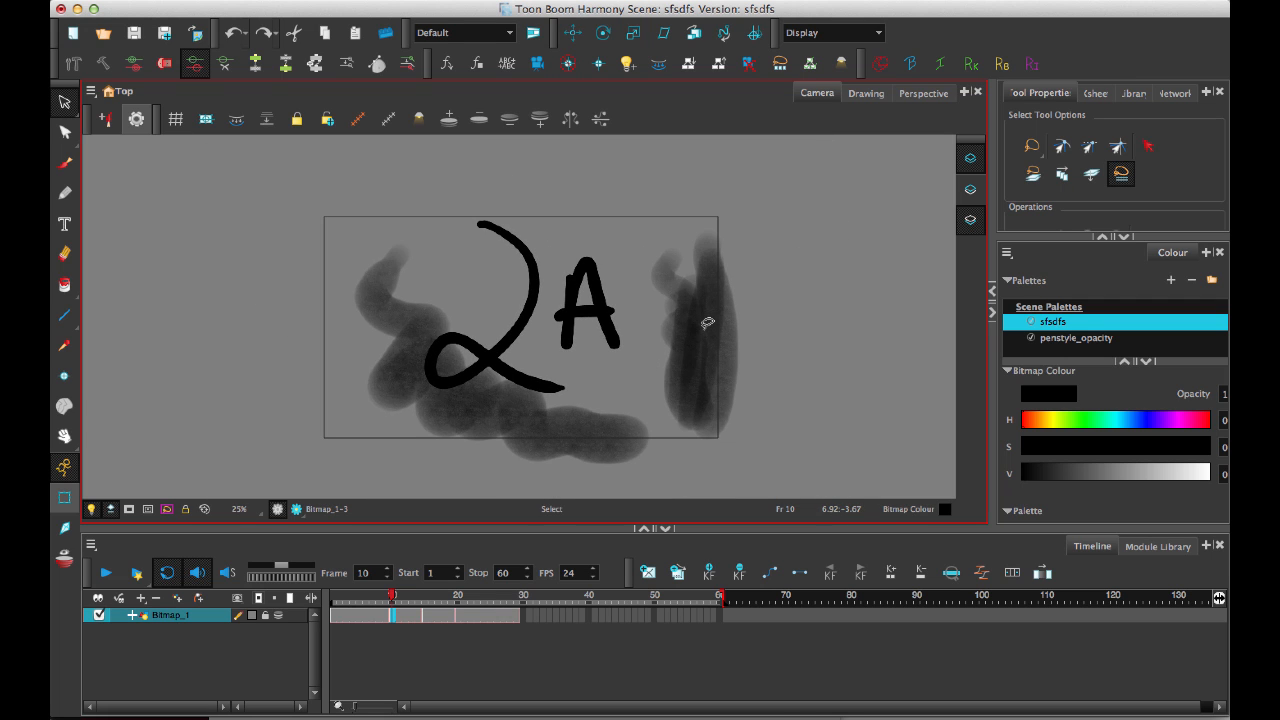